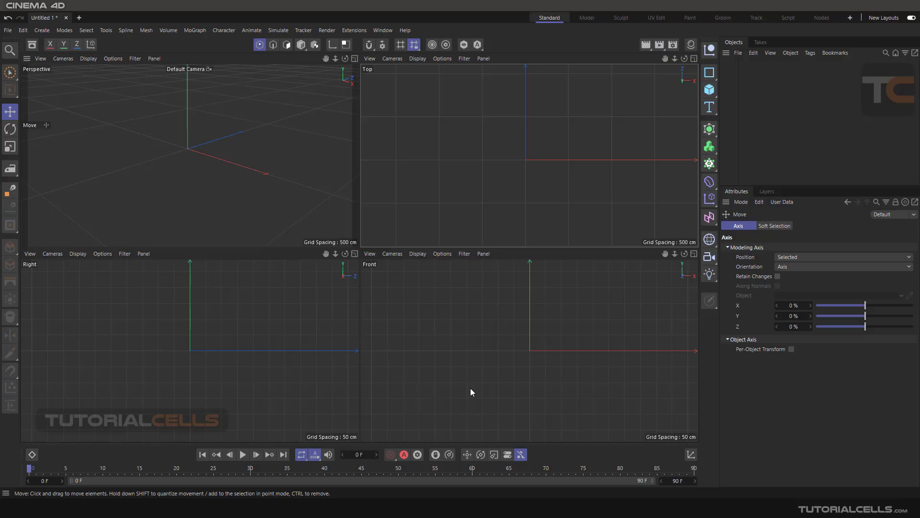
{"action": "mouse_move", "coordinate": [383, 45]}
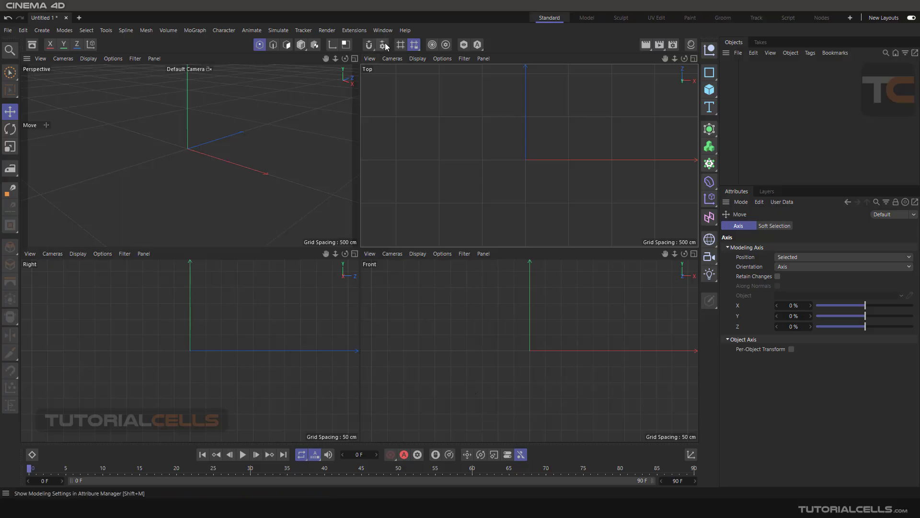
{"action": "mouse_move", "coordinate": [136, 69]}
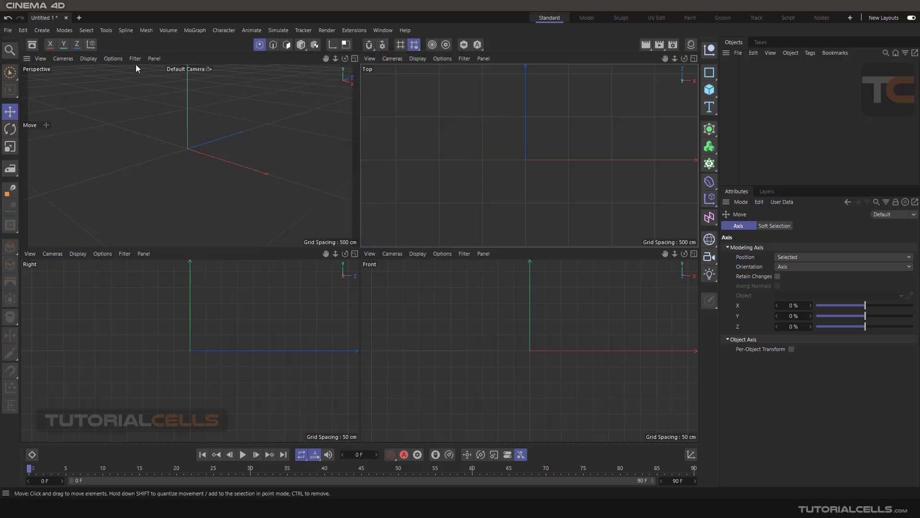
- Bring up the Spline menu listing the spline drawing and editing tools
{"action": "left_click", "coordinate": [126, 29]}
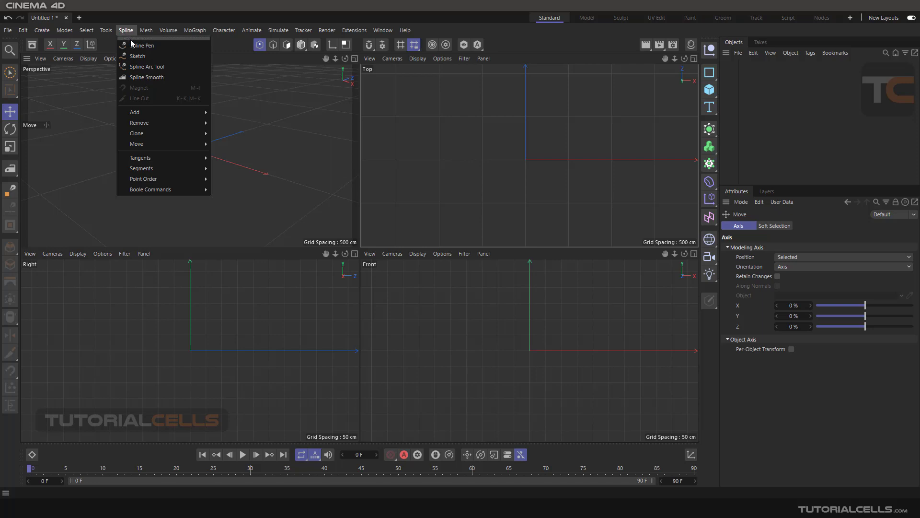
{"action": "mouse_move", "coordinate": [139, 55]}
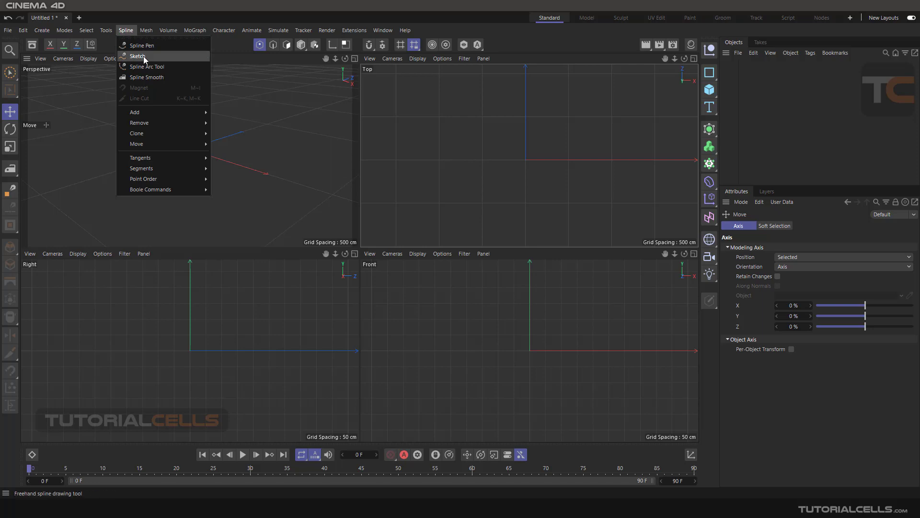
{"action": "mouse_move", "coordinate": [145, 66]}
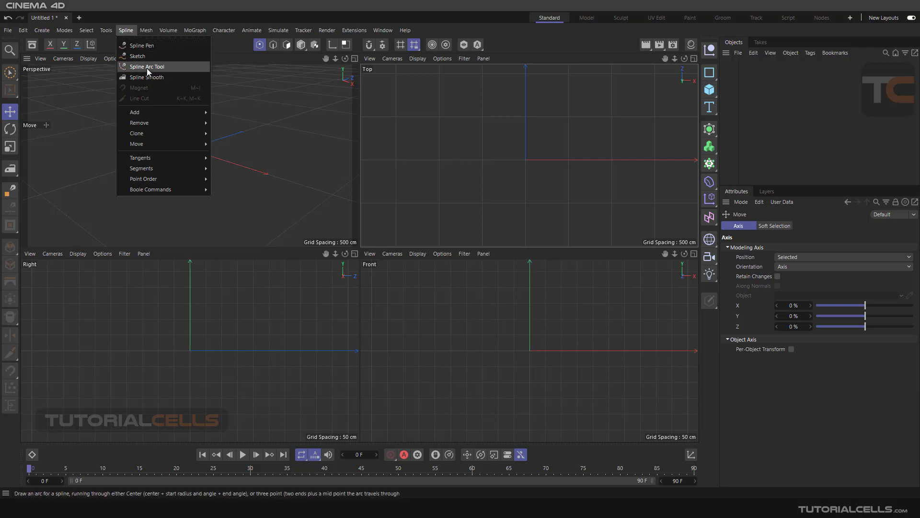
{"action": "mouse_move", "coordinate": [150, 87]}
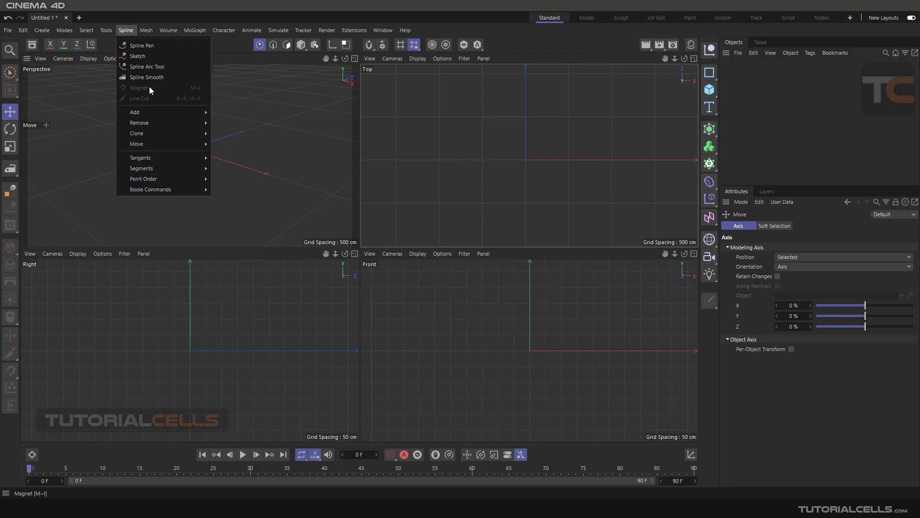
{"action": "mouse_move", "coordinate": [151, 144]}
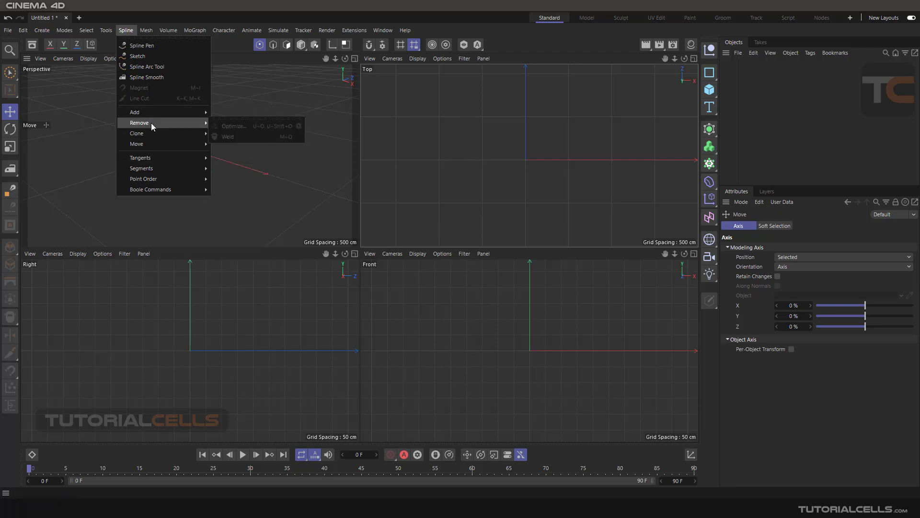
- Close the Spline menu, leaving the Top view filling the workspace
{"action": "left_click", "coordinate": [419, 160]}
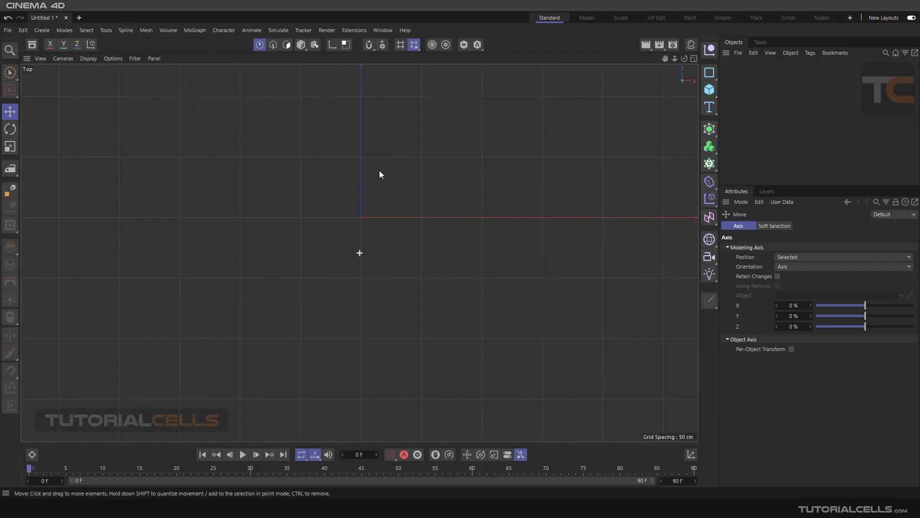
- Expand the spline tool flyout with Spline Pen, Sketch, Arc and Smooth
{"action": "left_click", "coordinate": [10, 169]}
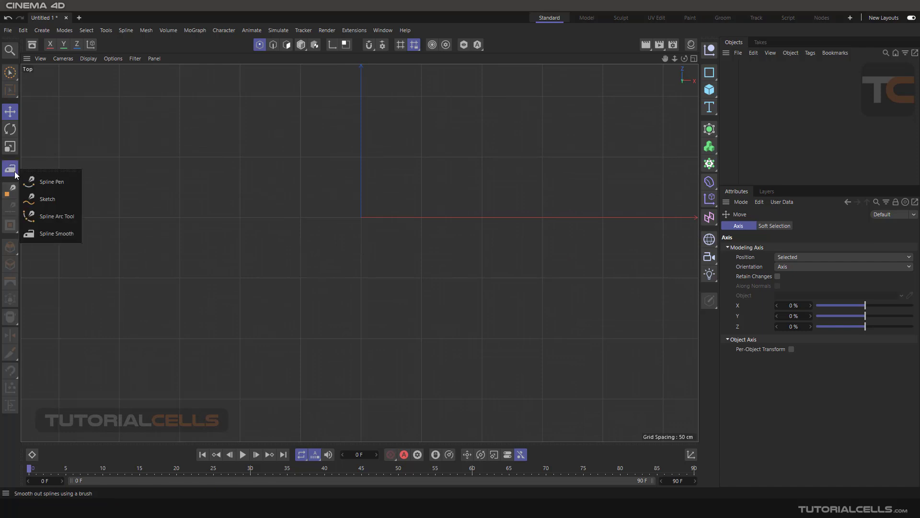
{"action": "mouse_move", "coordinate": [52, 182]}
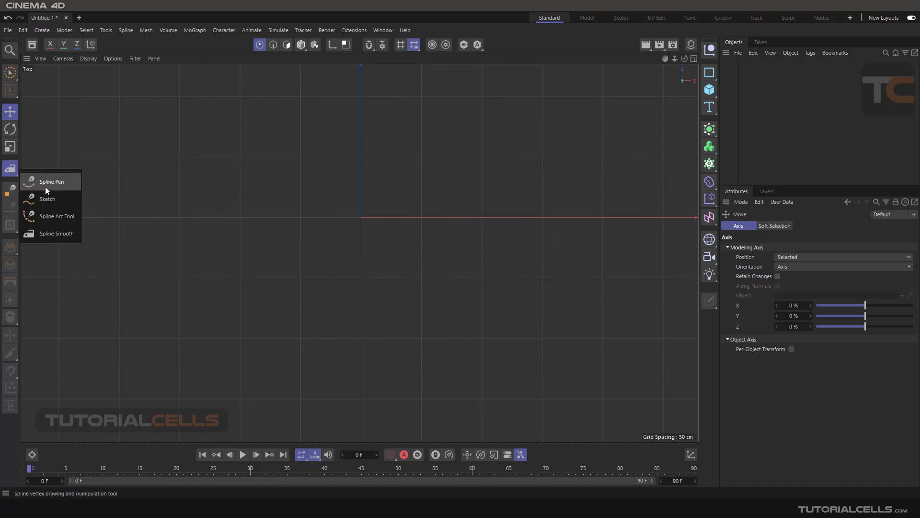
{"action": "mouse_move", "coordinate": [47, 199]}
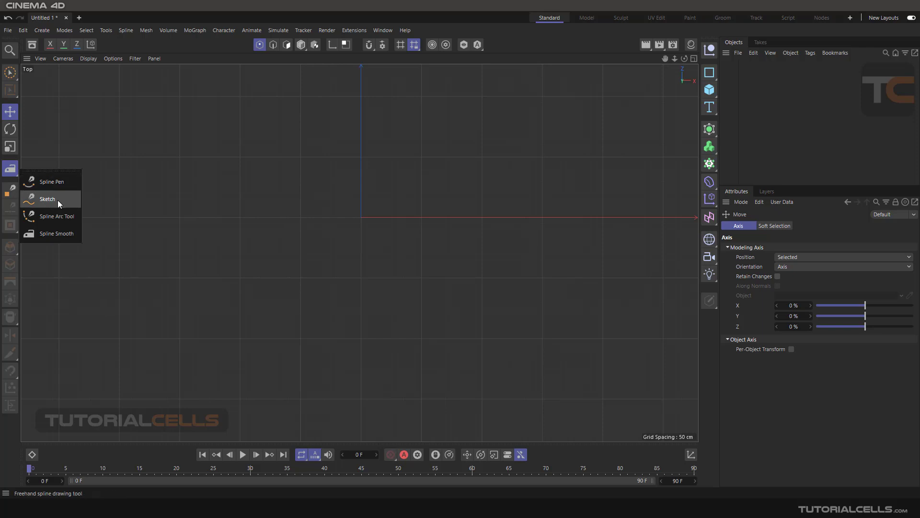
{"action": "mouse_move", "coordinate": [56, 215]}
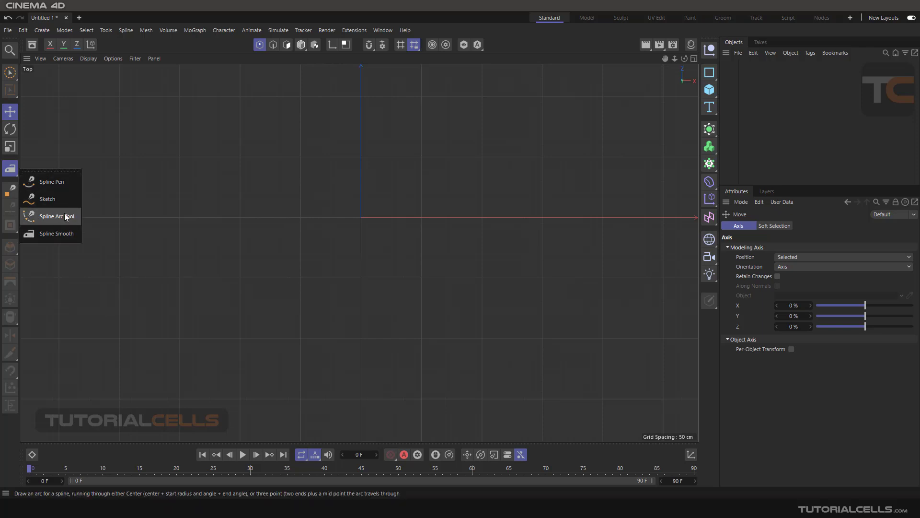
- Sketch a freehand wavy spline across the Top view and enter Points mode
{"action": "left_click", "coordinate": [47, 199]}
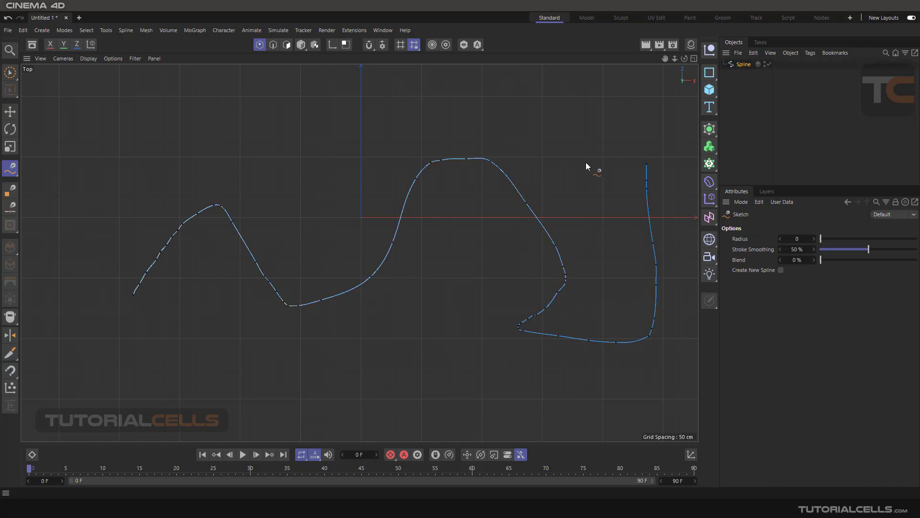
{"action": "mouse_move", "coordinate": [555, 150]}
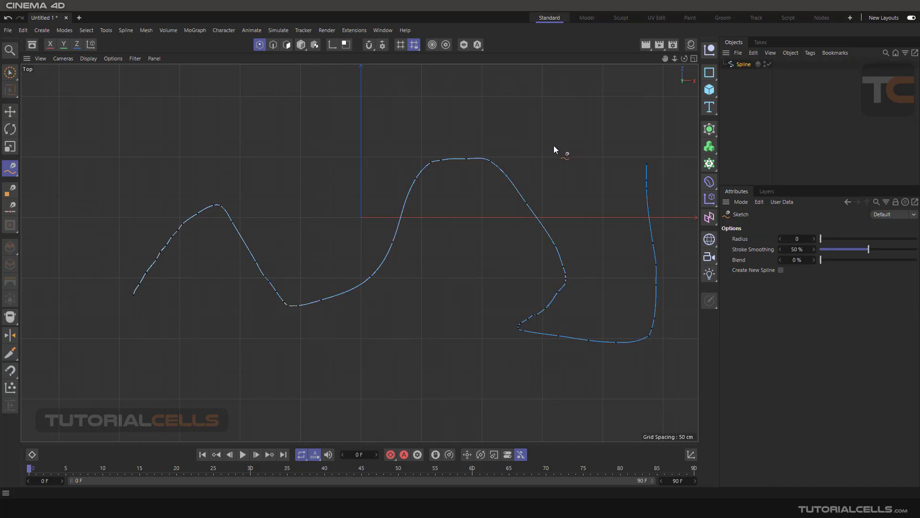
{"action": "left_click", "coordinate": [260, 45]}
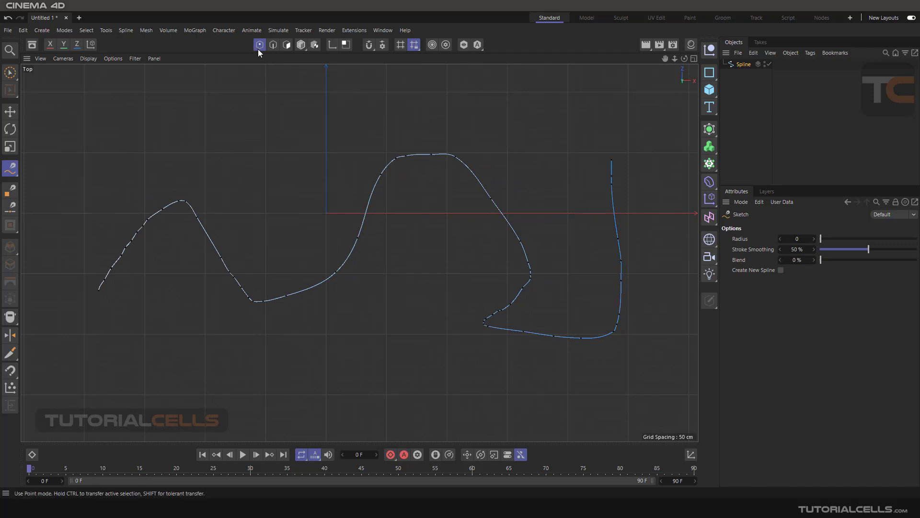
{"action": "mouse_move", "coordinate": [183, 51]}
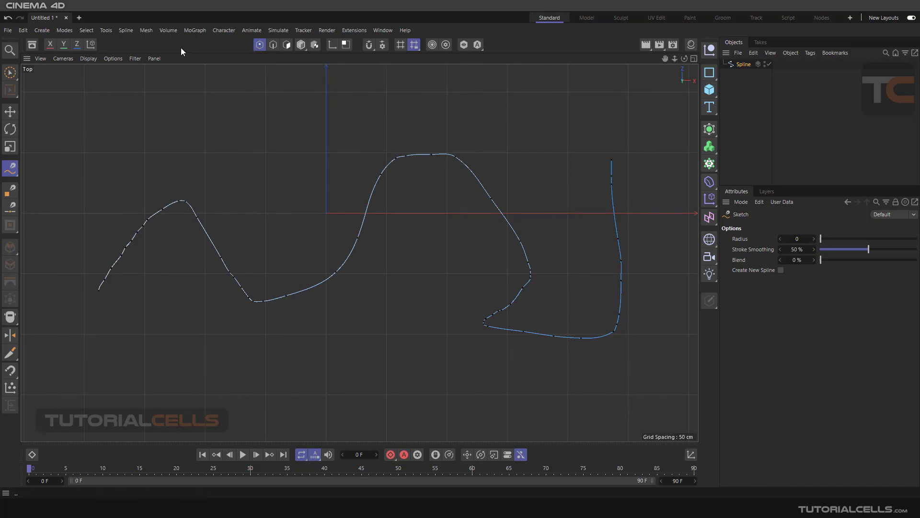
{"action": "left_click", "coordinate": [125, 30]}
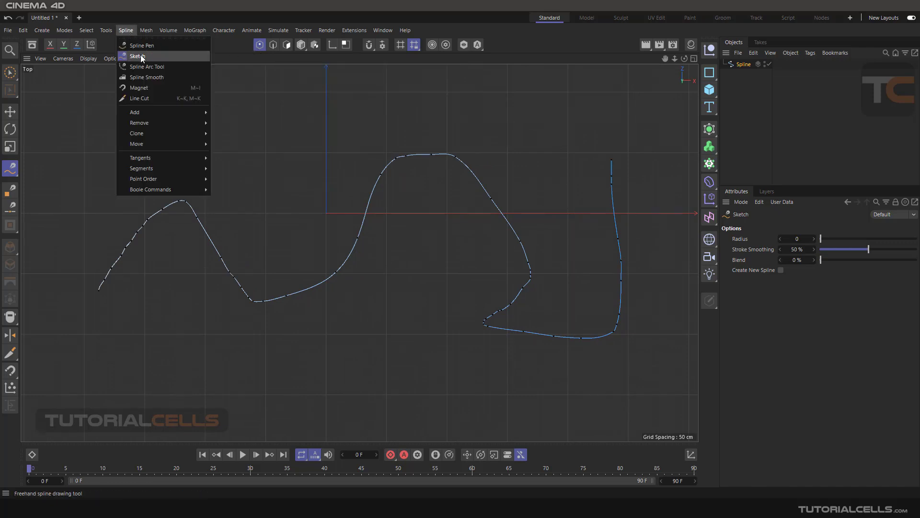
{"action": "mouse_move", "coordinate": [158, 87]}
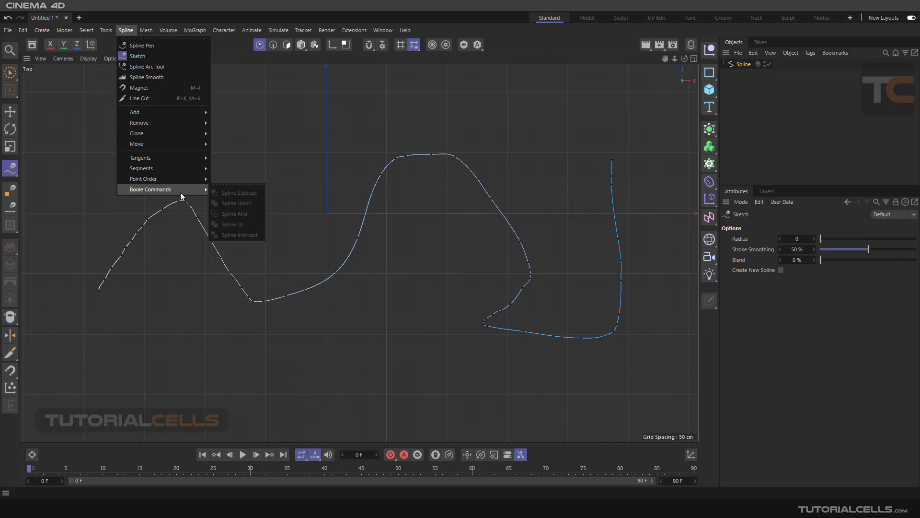
{"action": "mouse_move", "coordinate": [203, 200]}
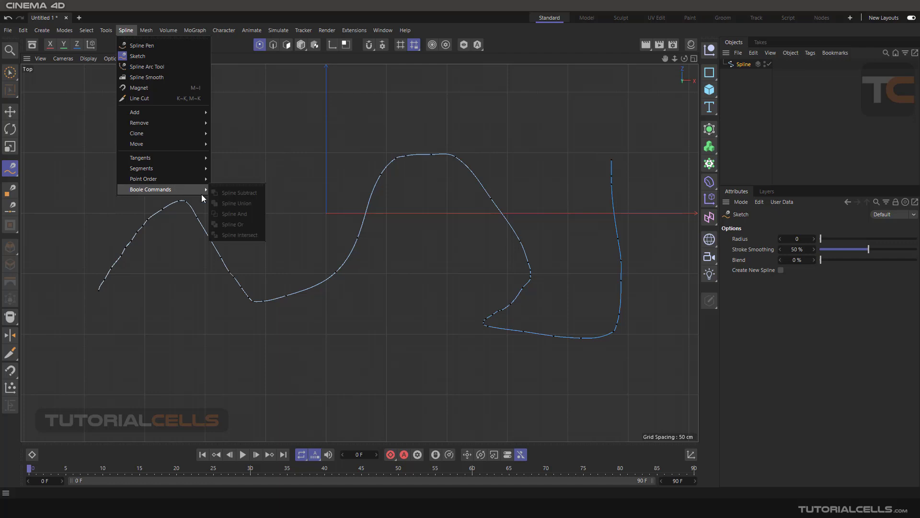
{"action": "mouse_move", "coordinate": [235, 204]}
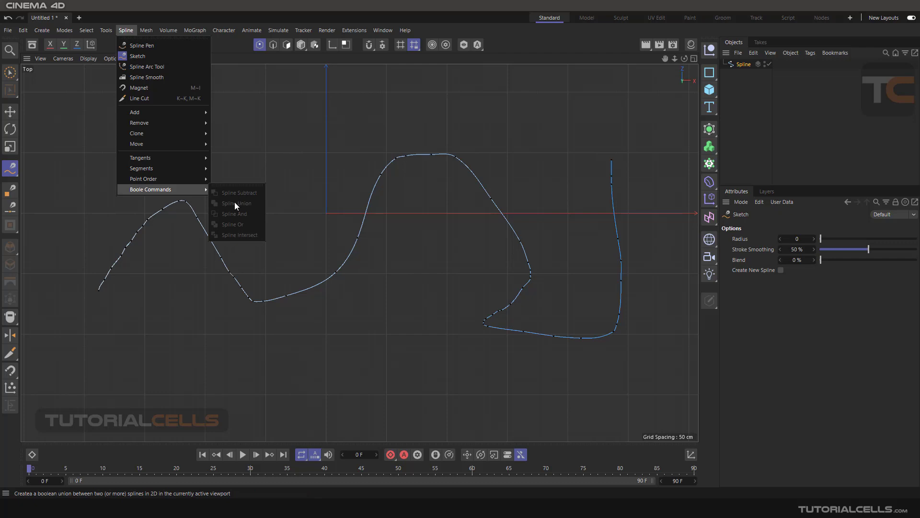
{"action": "mouse_move", "coordinate": [210, 199]}
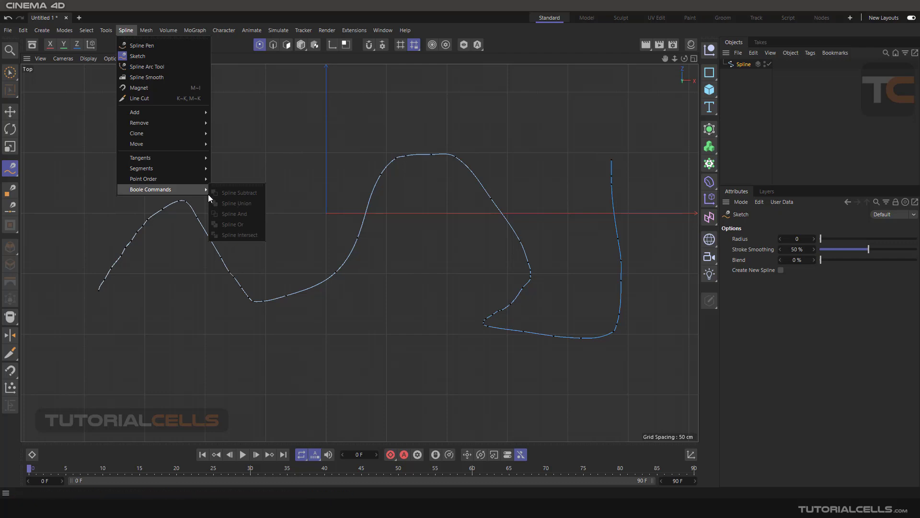
{"action": "mouse_move", "coordinate": [278, 140]}
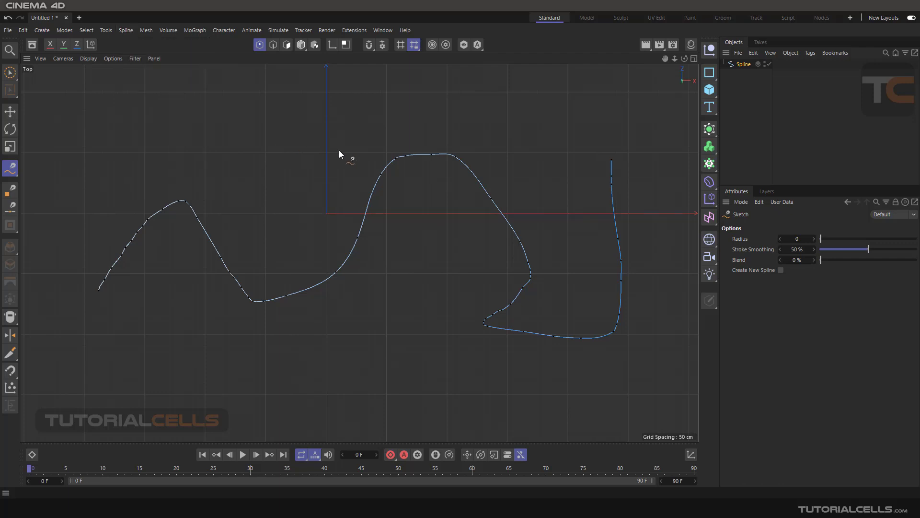
{"action": "mouse_move", "coordinate": [542, 125]}
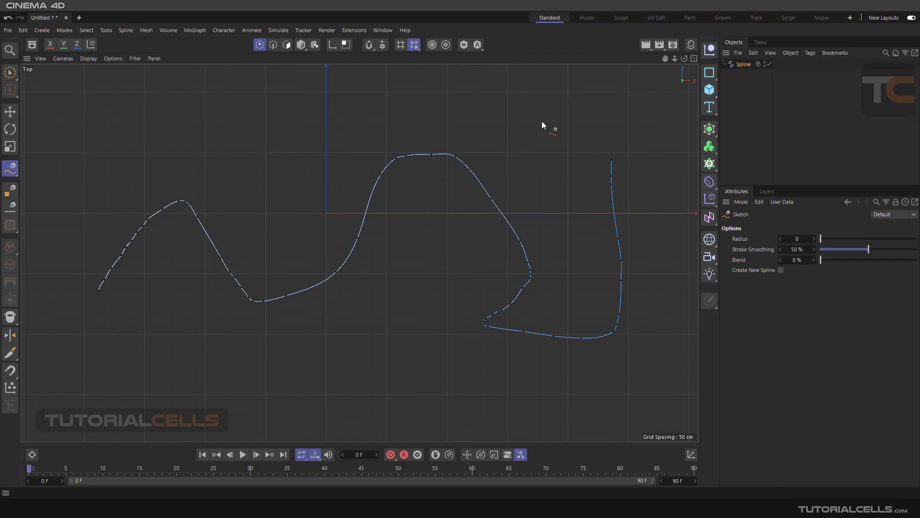
{"action": "left_click", "coordinate": [710, 72]}
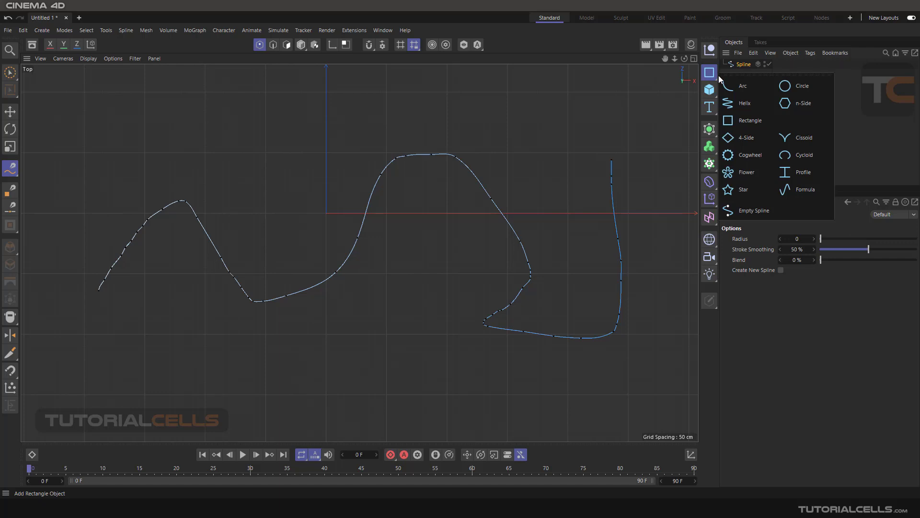
{"action": "mouse_move", "coordinate": [663, 130]}
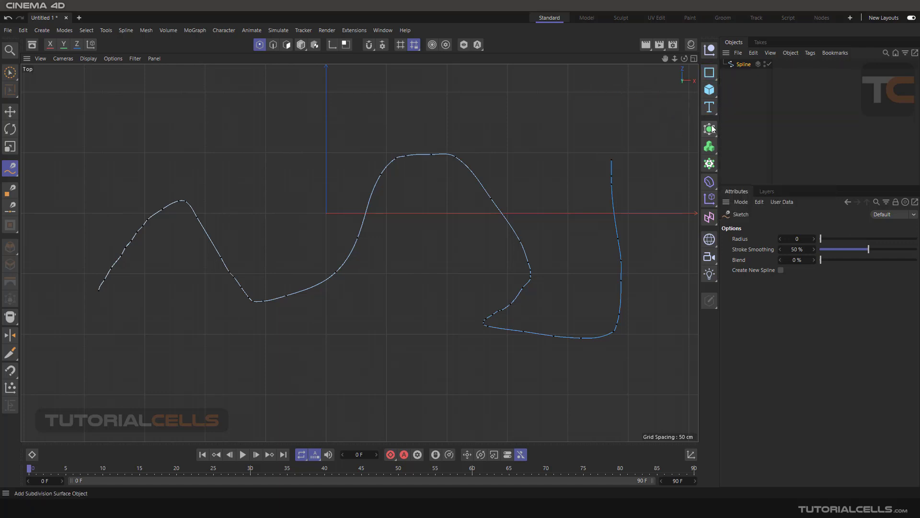
{"action": "left_click", "coordinate": [710, 128]}
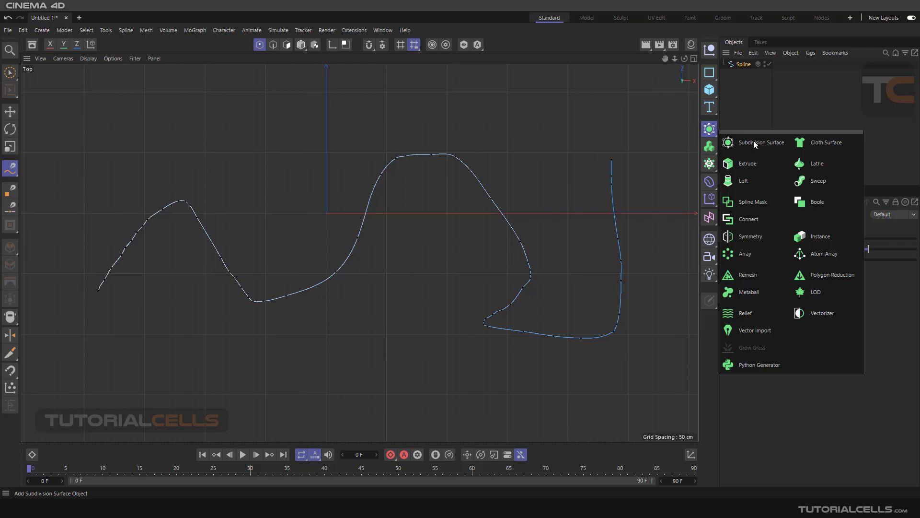
{"action": "mouse_move", "coordinate": [756, 202]}
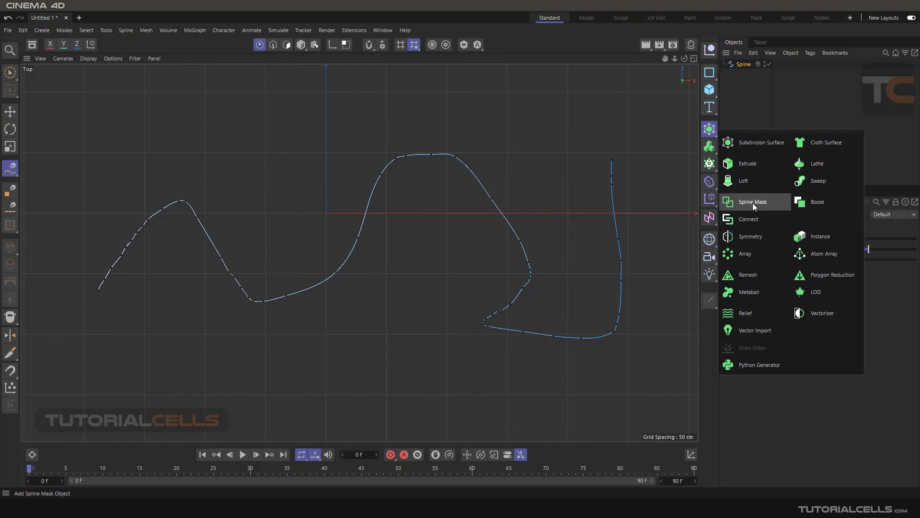
{"action": "left_click", "coordinate": [749, 201]}
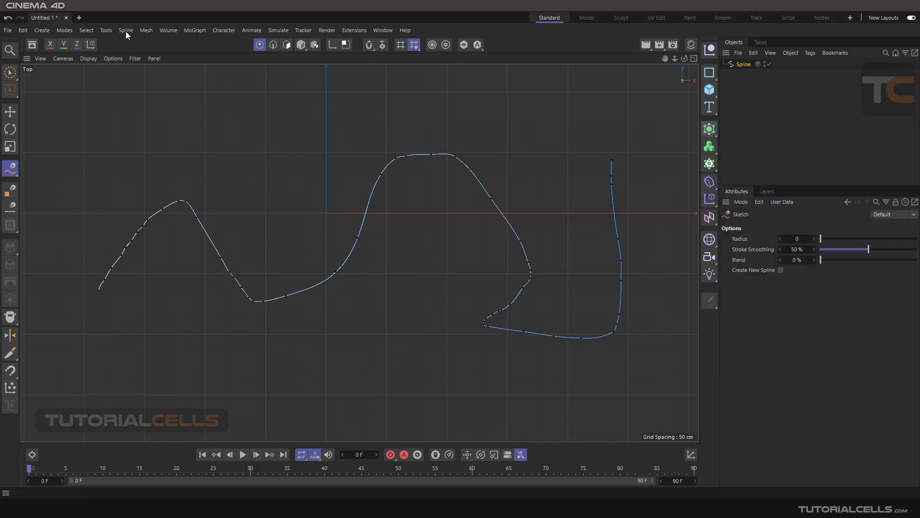
{"action": "left_click", "coordinate": [126, 30]}
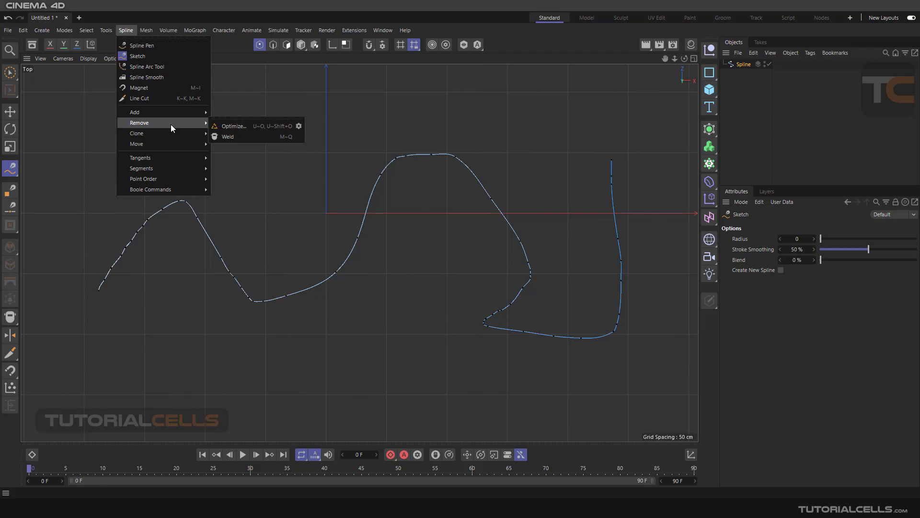
{"action": "mouse_move", "coordinate": [136, 144]}
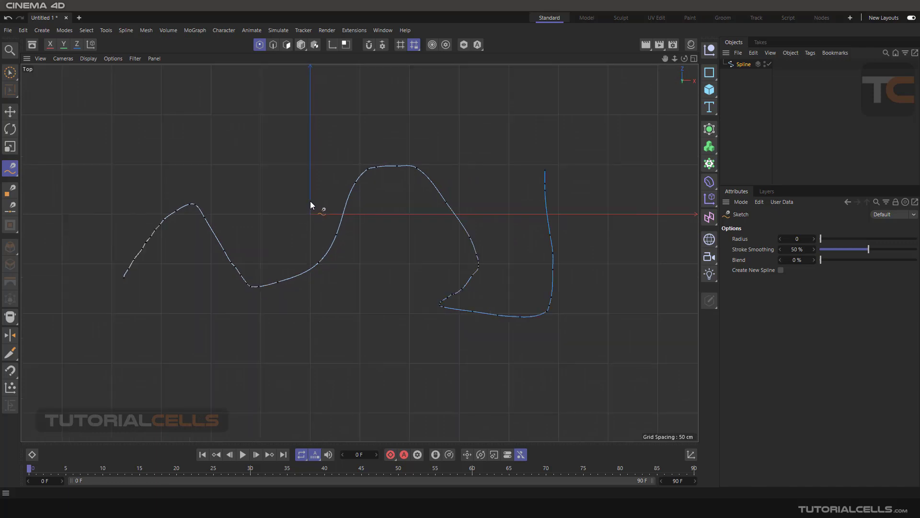
{"action": "mouse_move", "coordinate": [284, 154]}
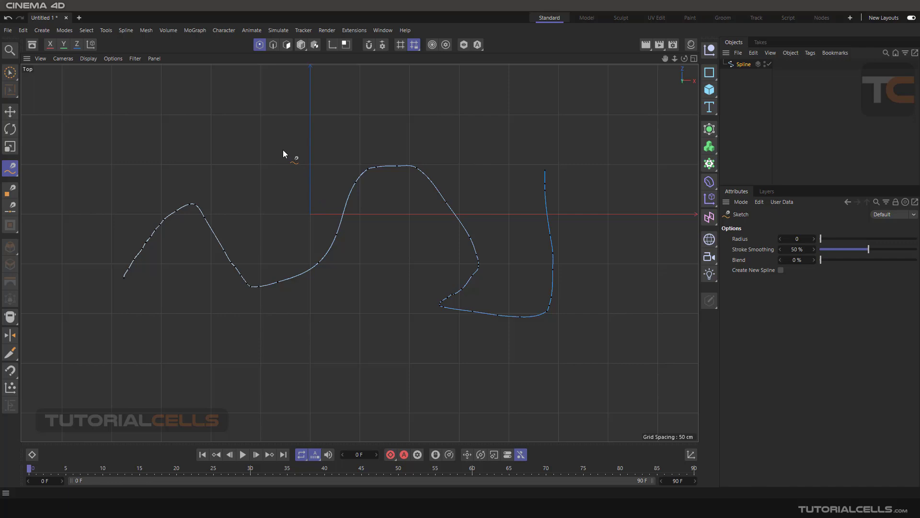
{"action": "mouse_move", "coordinate": [294, 140]}
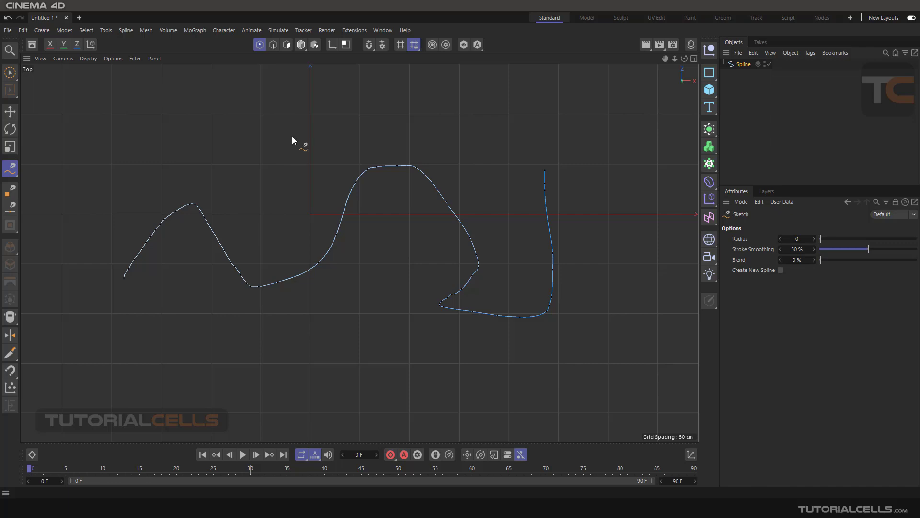
{"action": "mouse_move", "coordinate": [311, 102]}
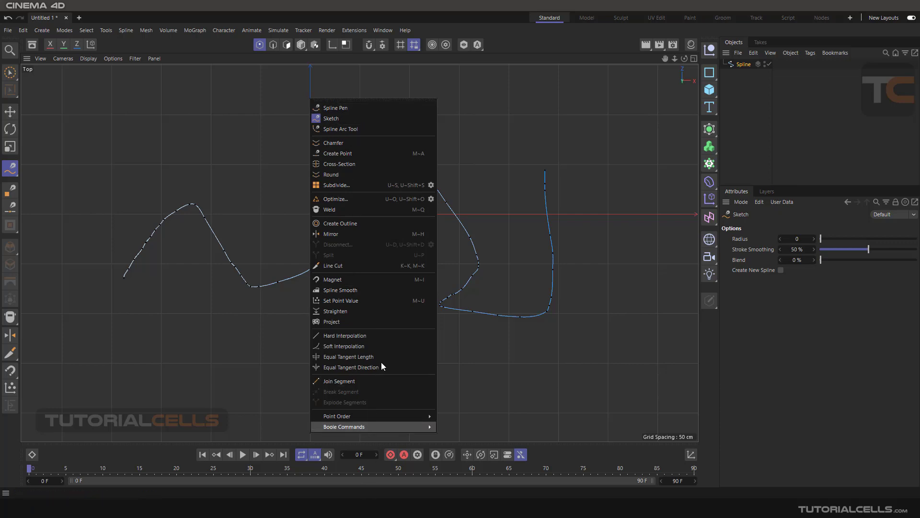
{"action": "mouse_move", "coordinate": [332, 279]}
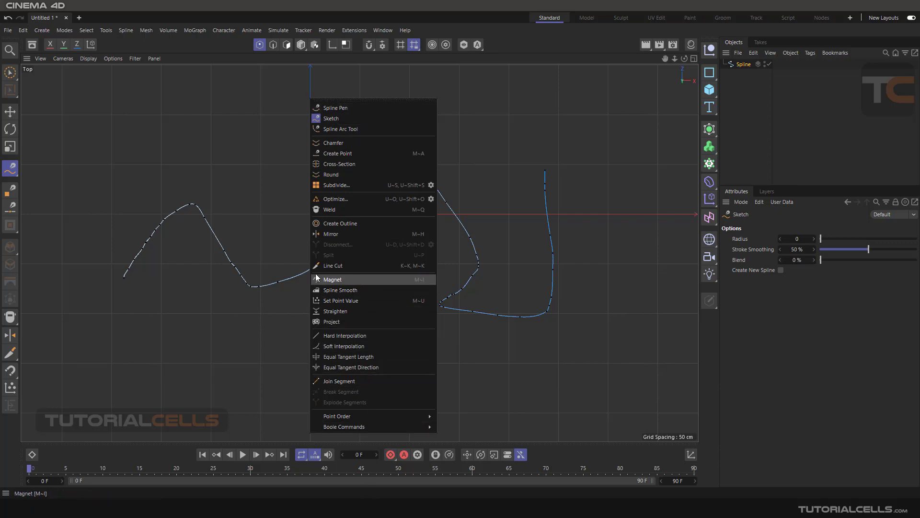
{"action": "mouse_move", "coordinate": [232, 232]}
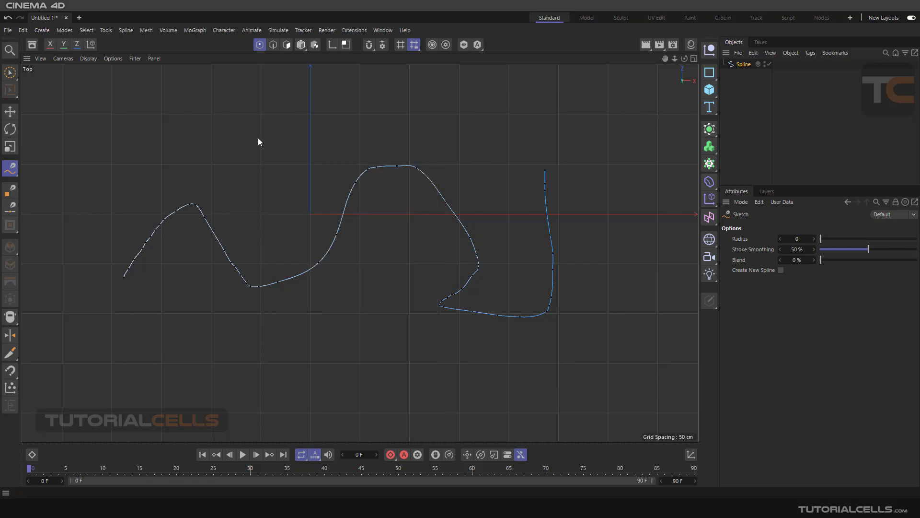
{"action": "right_click", "coordinate": [260, 142]}
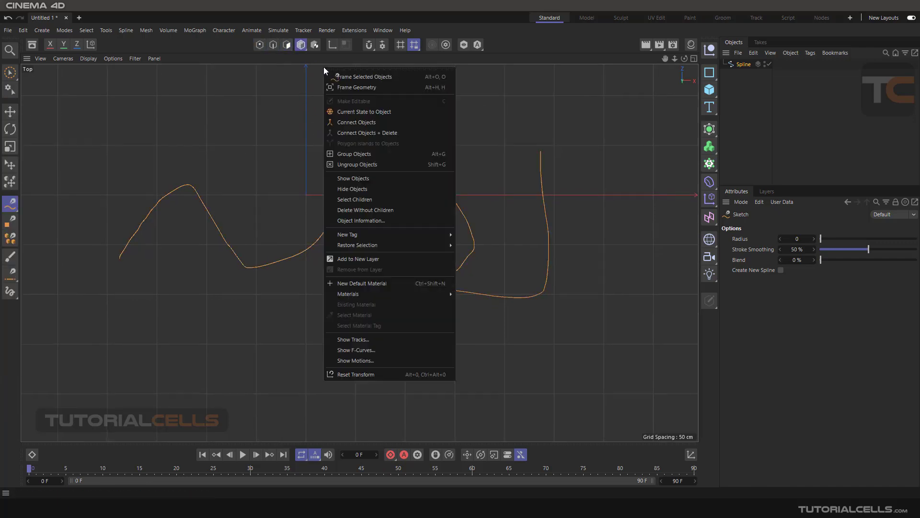
{"action": "mouse_move", "coordinate": [382, 163]}
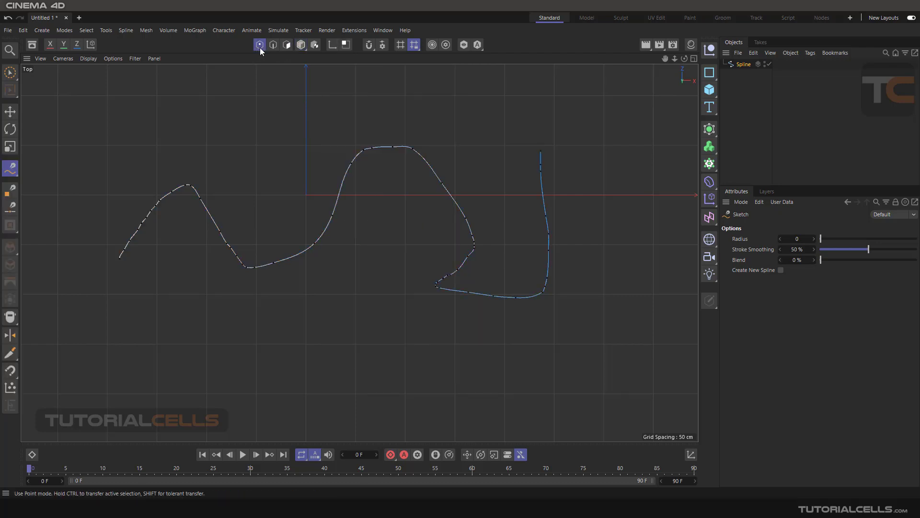
{"action": "mouse_move", "coordinate": [414, 152]}
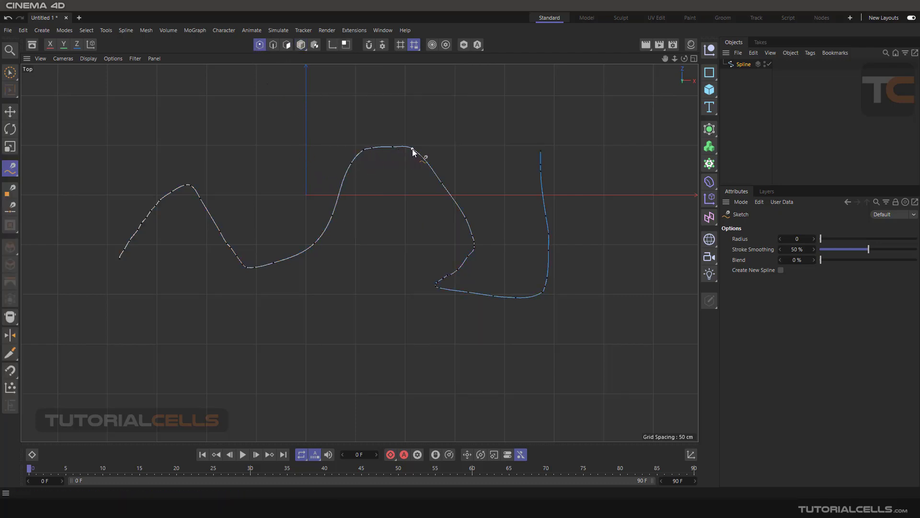
{"action": "mouse_move", "coordinate": [420, 160]}
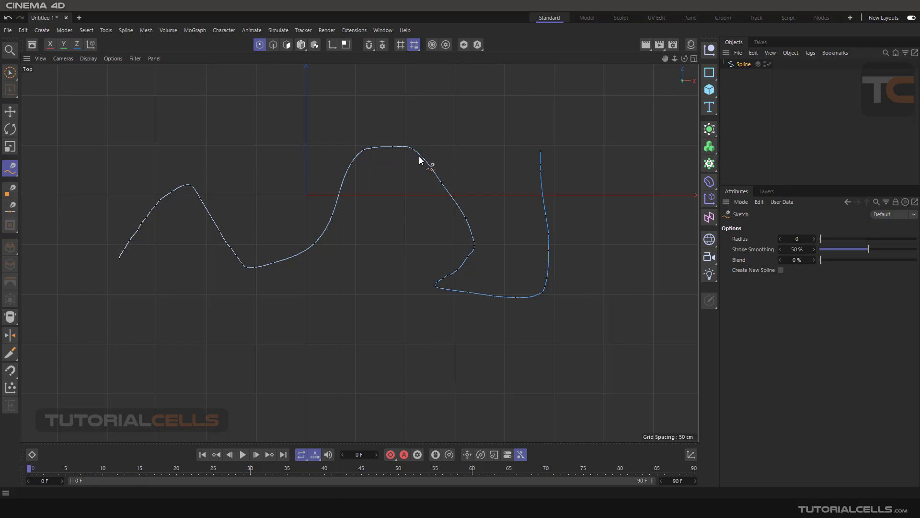
{"action": "mouse_move", "coordinate": [434, 179]}
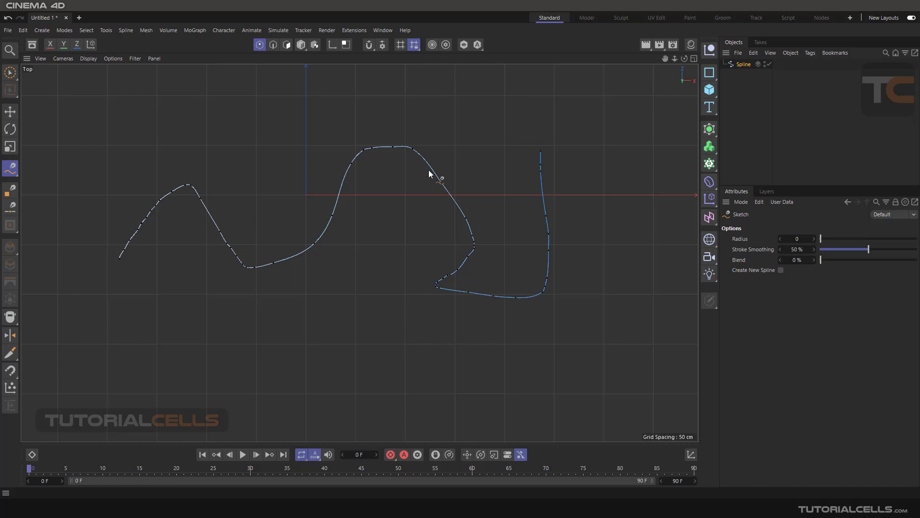
{"action": "mouse_move", "coordinate": [282, 135]}
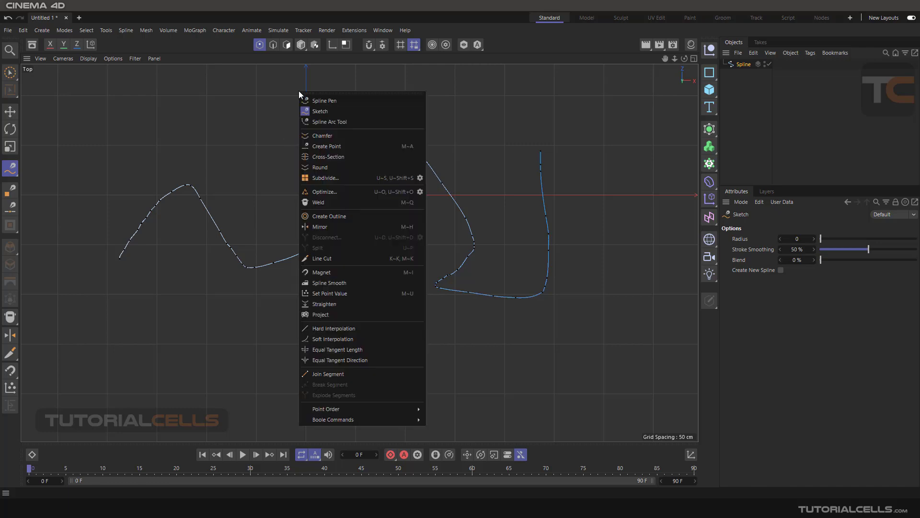
{"action": "mouse_move", "coordinate": [127, 35]}
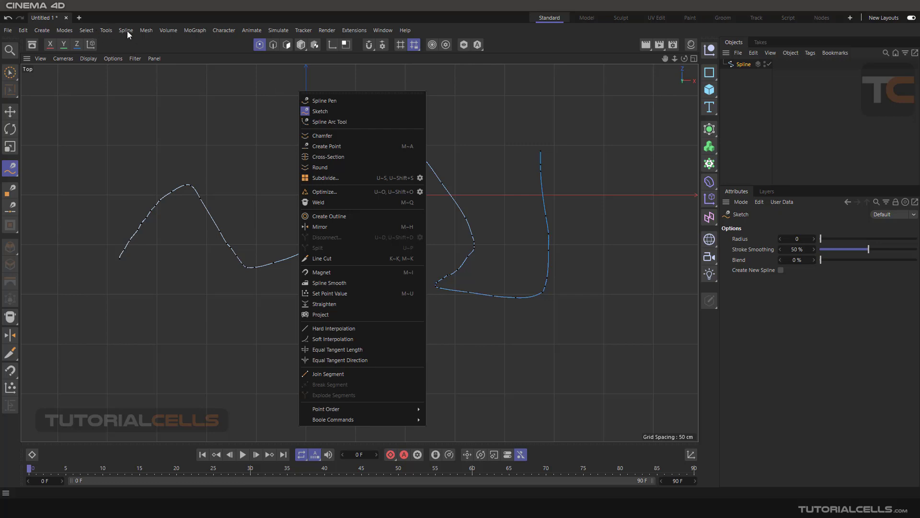
{"action": "mouse_move", "coordinate": [354, 157]}
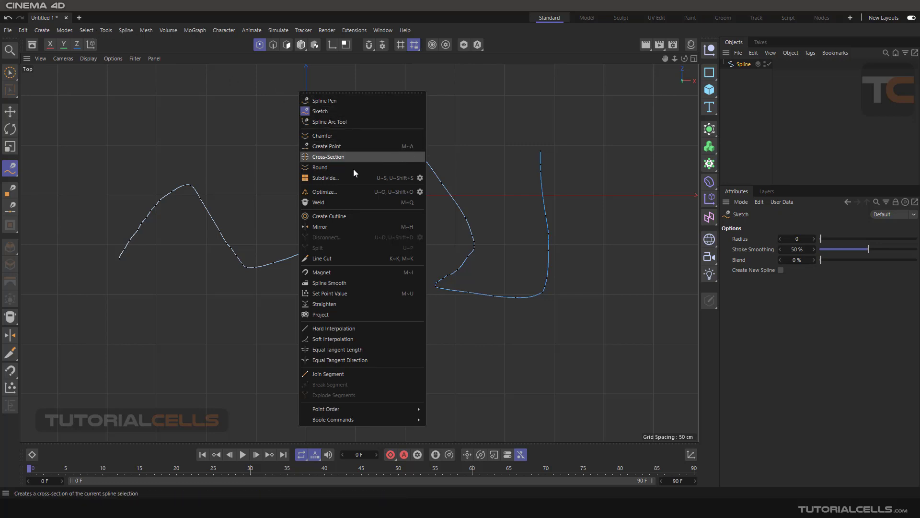
{"action": "mouse_move", "coordinate": [356, 111]}
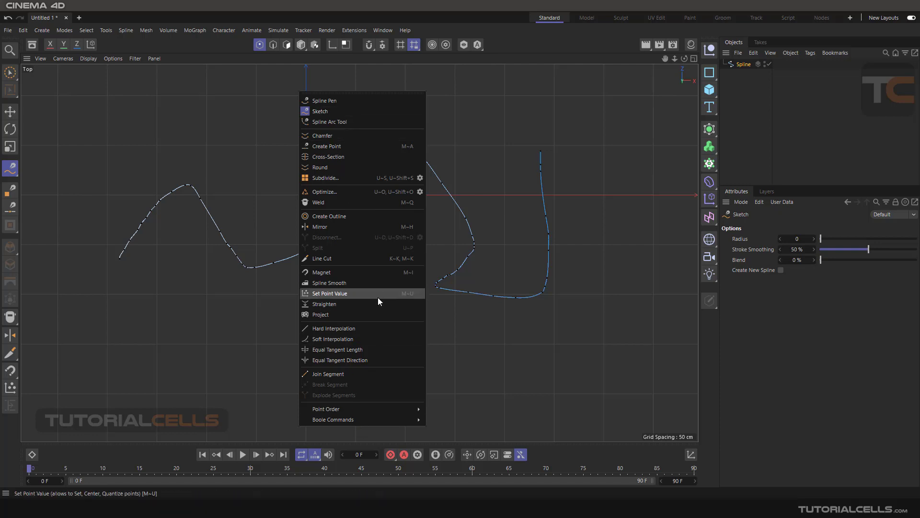
{"action": "left_click", "coordinate": [124, 30]}
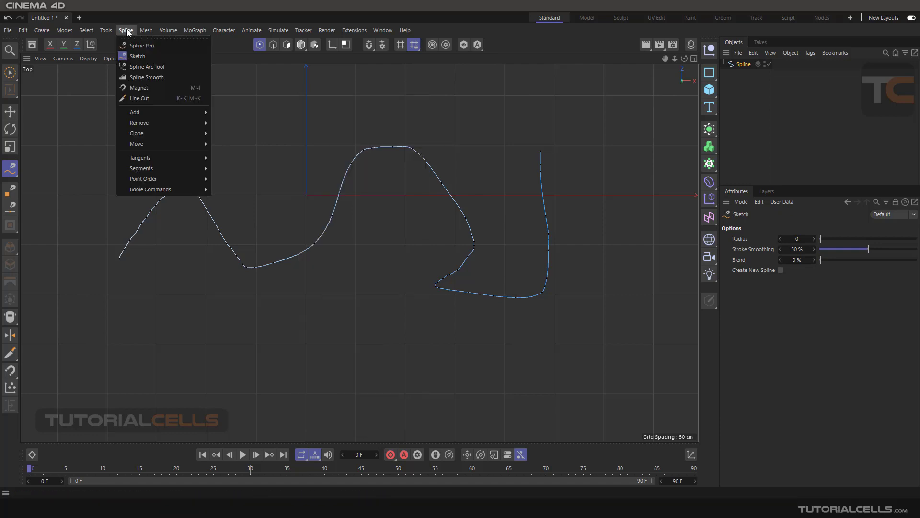
{"action": "mouse_move", "coordinate": [139, 88]}
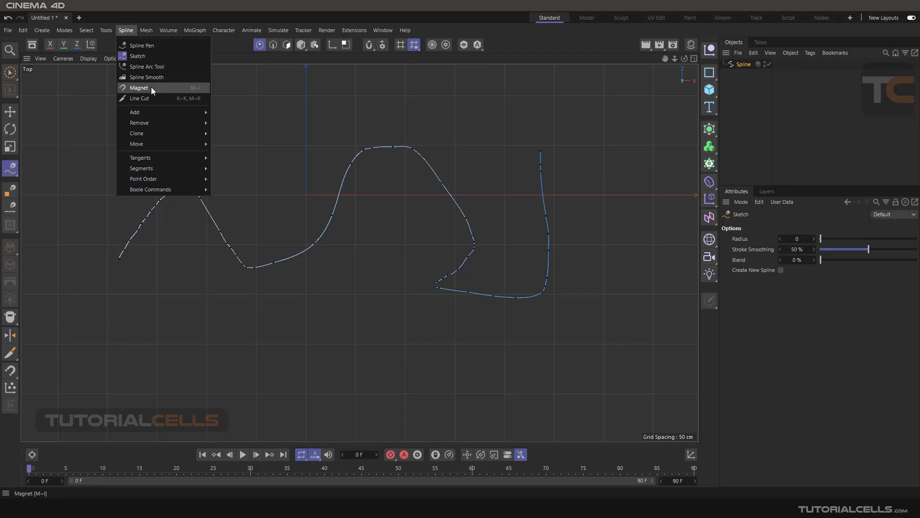
{"action": "mouse_move", "coordinate": [145, 66]}
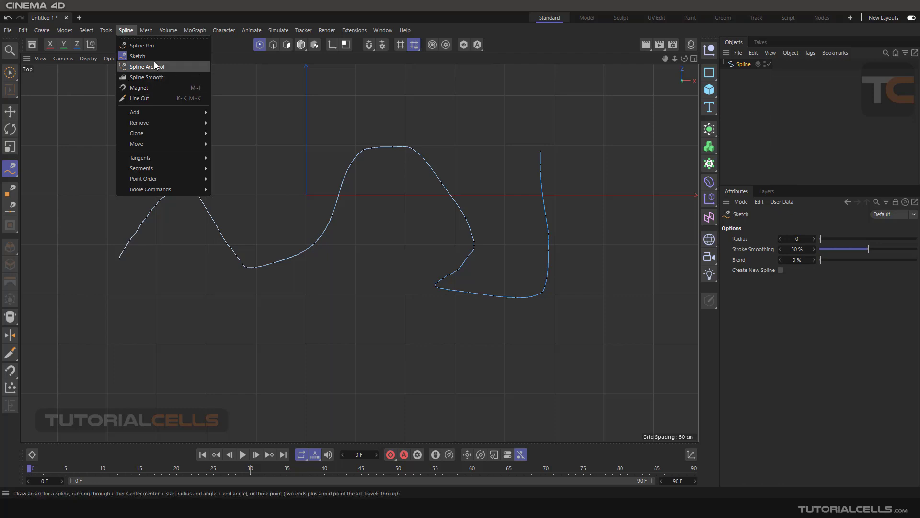
{"action": "mouse_move", "coordinate": [151, 88]}
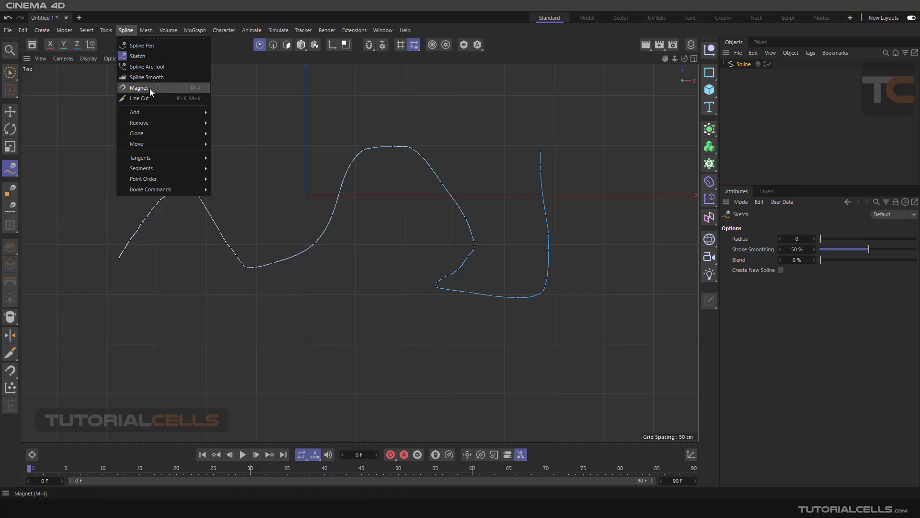
{"action": "left_click", "coordinate": [140, 87]}
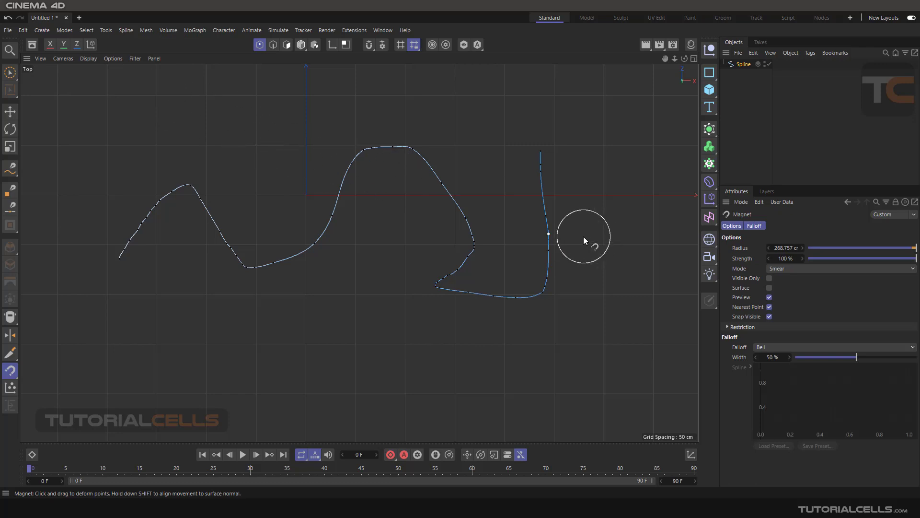
{"action": "mouse_move", "coordinate": [739, 273]}
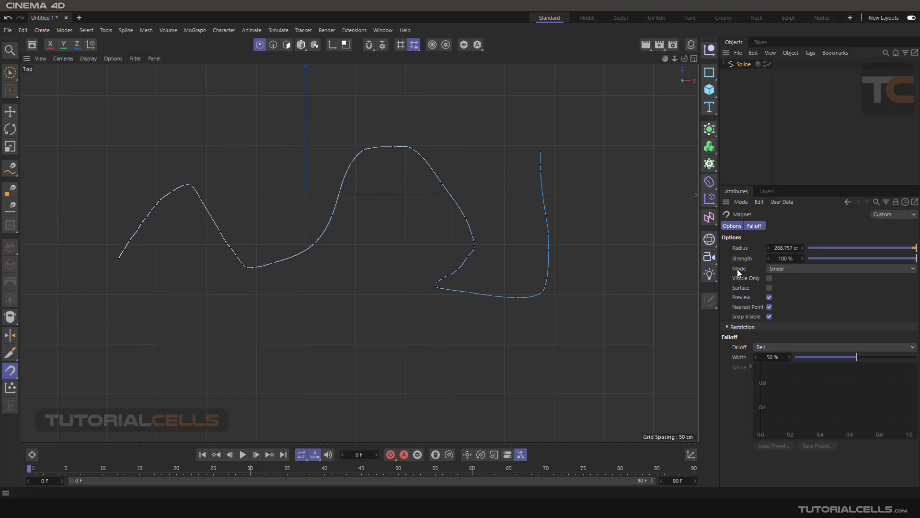
{"action": "mouse_move", "coordinate": [659, 258]}
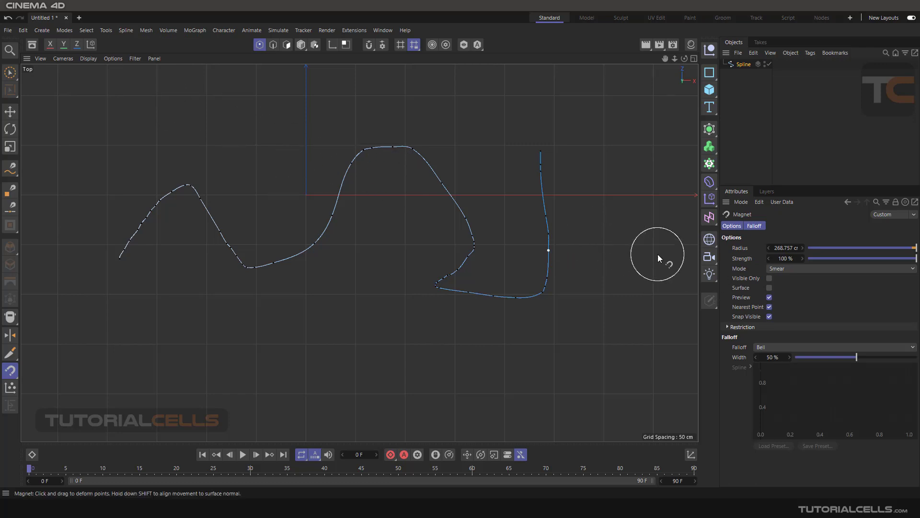
{"action": "mouse_move", "coordinate": [606, 250]}
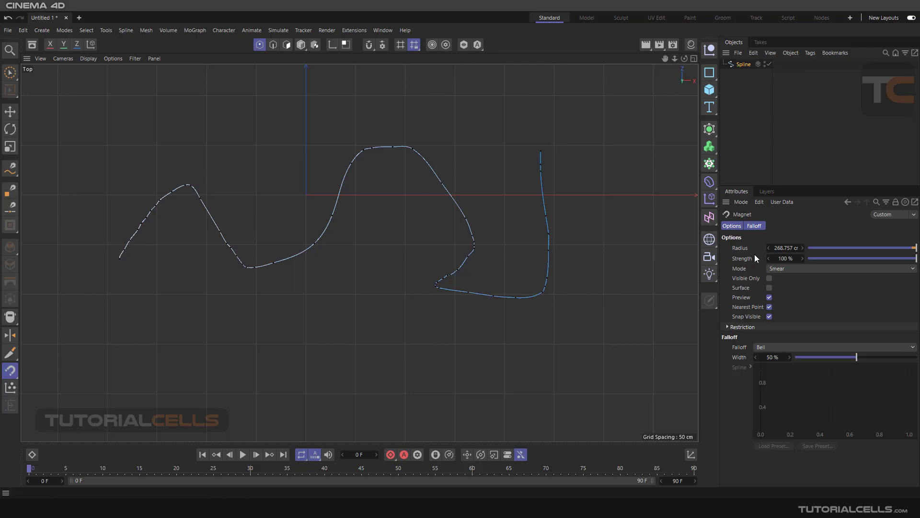
{"action": "mouse_move", "coordinate": [818, 301]}
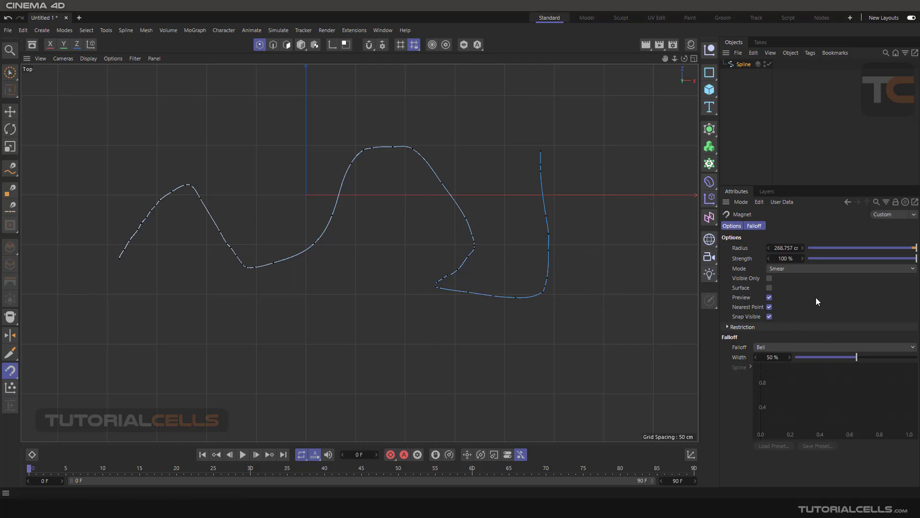
{"action": "mouse_move", "coordinate": [594, 271]}
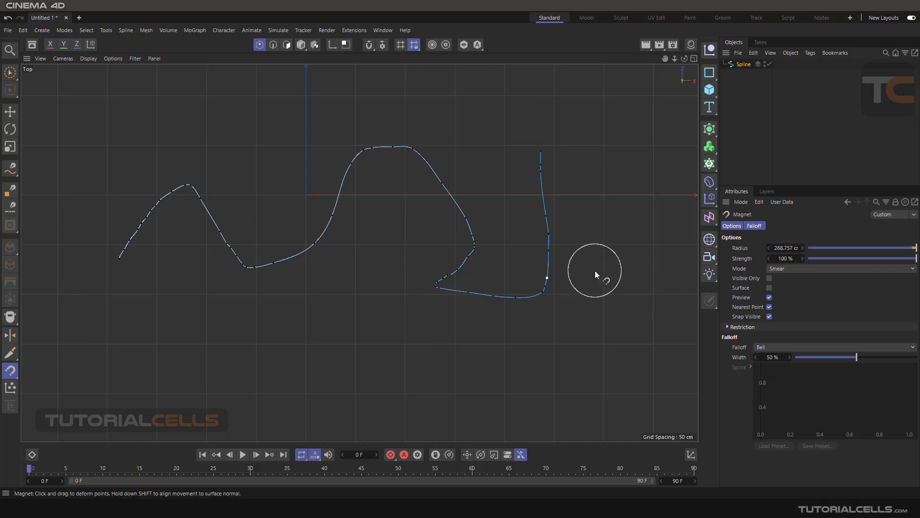
{"action": "mouse_move", "coordinate": [716, 263]}
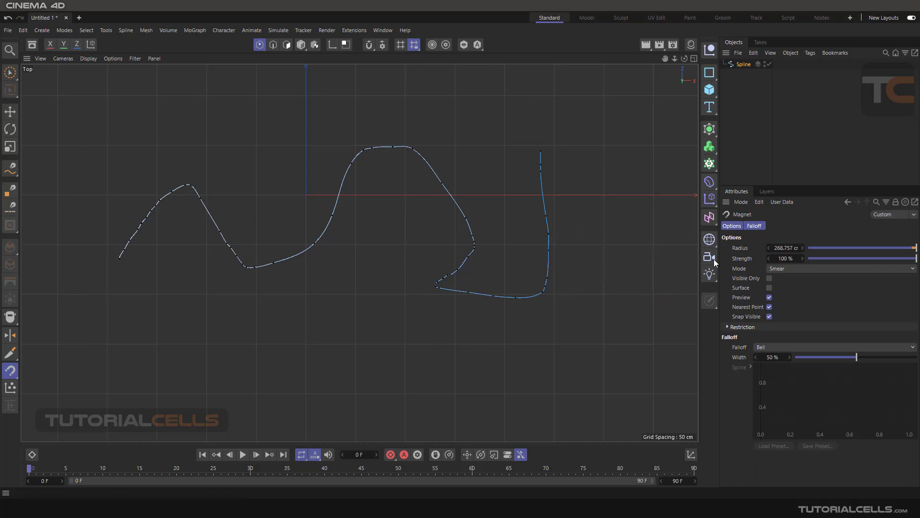
{"action": "mouse_move", "coordinate": [741, 263]}
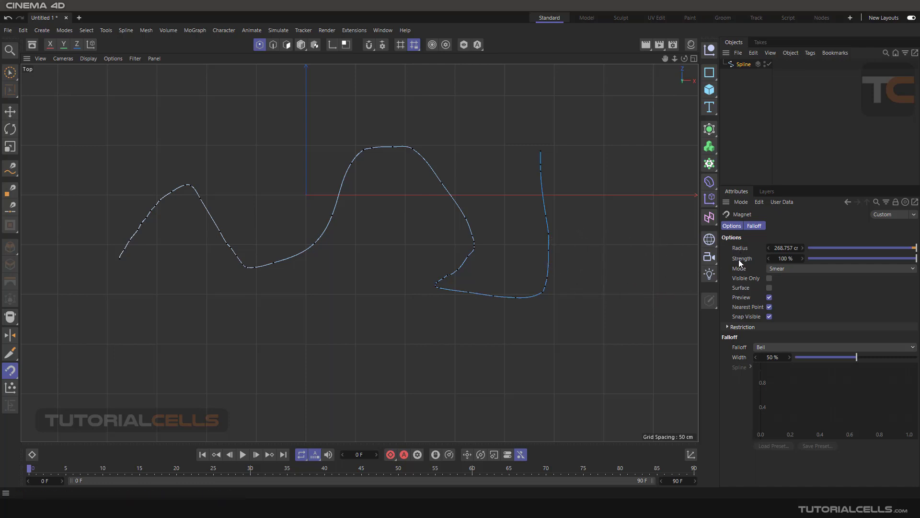
{"action": "mouse_move", "coordinate": [581, 247]}
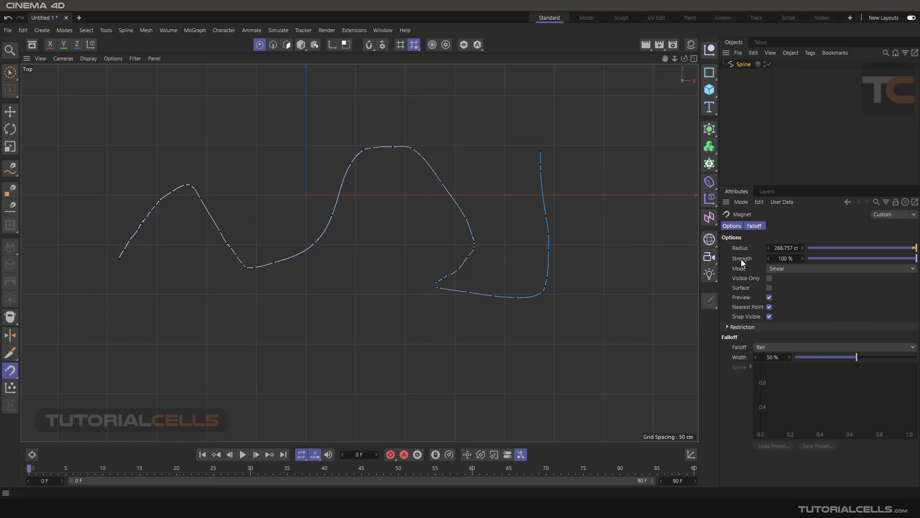
- Select a point on the curve's left dip with Move, then activate the Spline Pen
{"action": "left_click", "coordinate": [10, 111]}
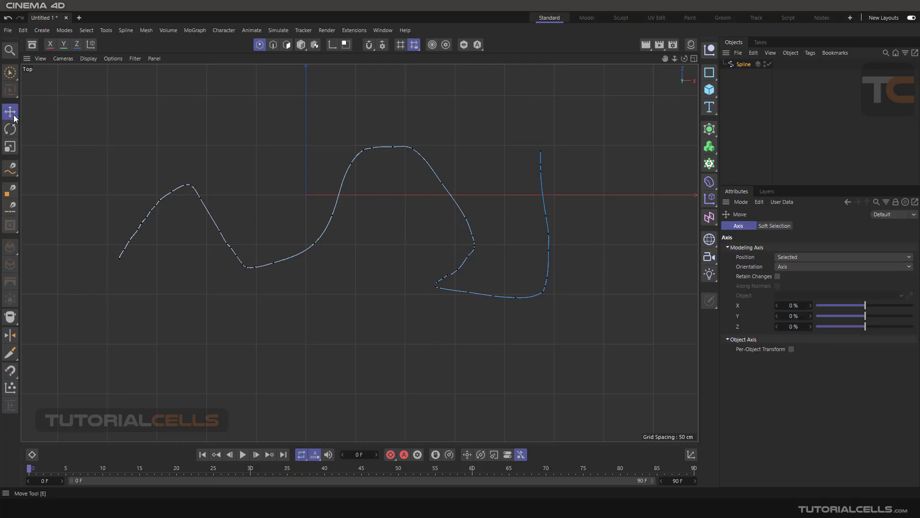
{"action": "mouse_move", "coordinate": [222, 233]}
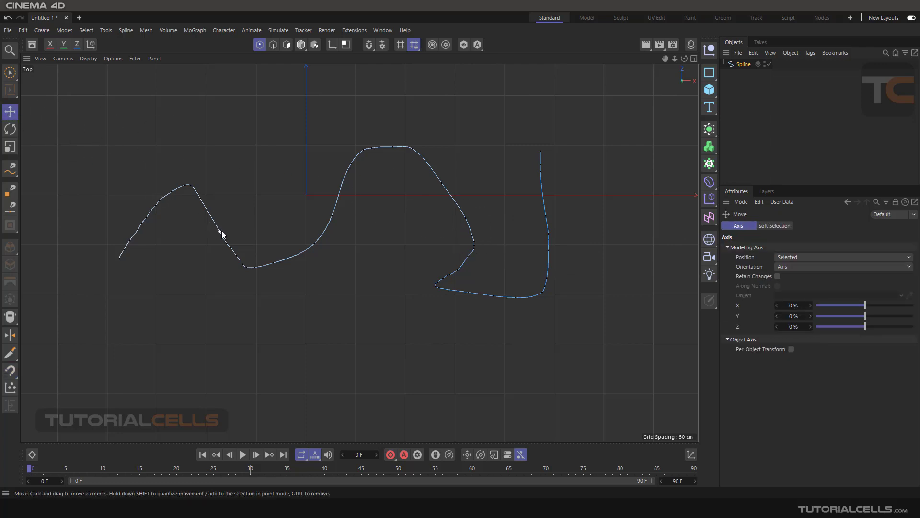
{"action": "mouse_move", "coordinate": [222, 235]}
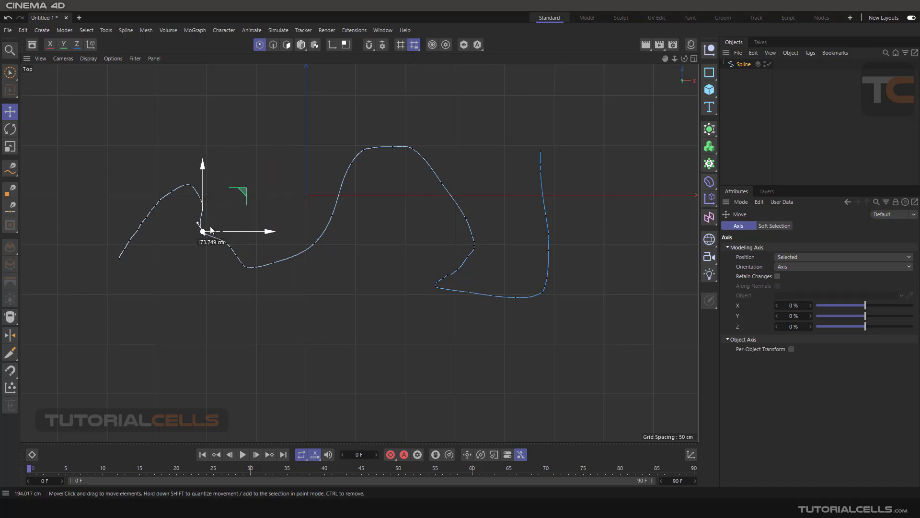
{"action": "left_click_drag", "start_coordinate": [202, 229], "coordinate": [258, 173]}
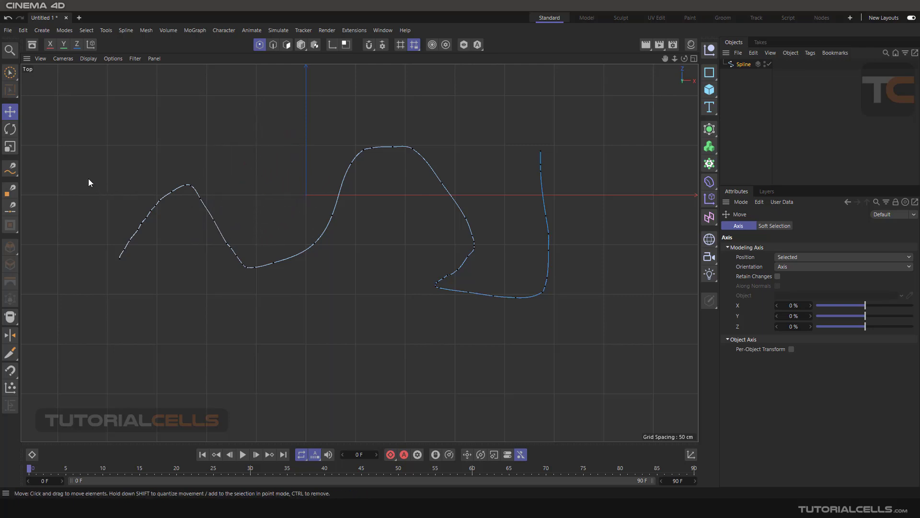
{"action": "left_click", "coordinate": [10, 168]}
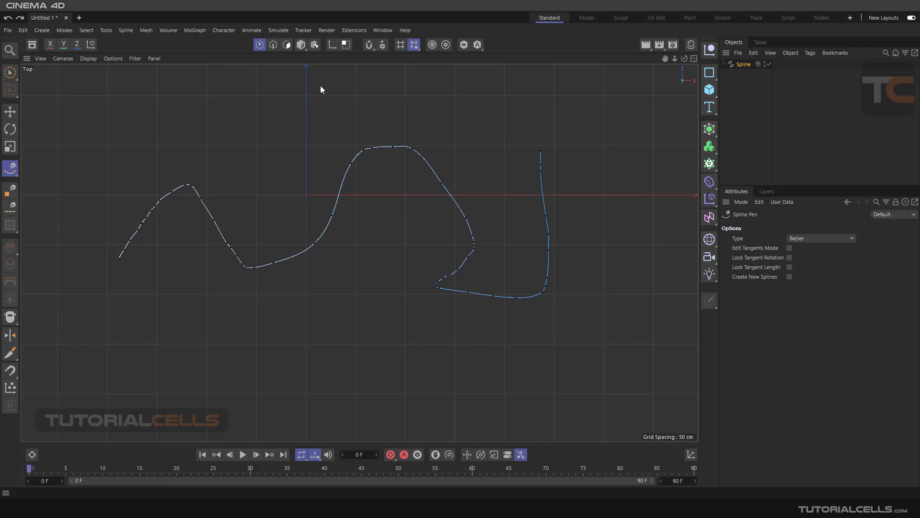
- Choose the Magnet tool from the viewport's spline context menu
{"action": "right_click", "coordinate": [322, 90]}
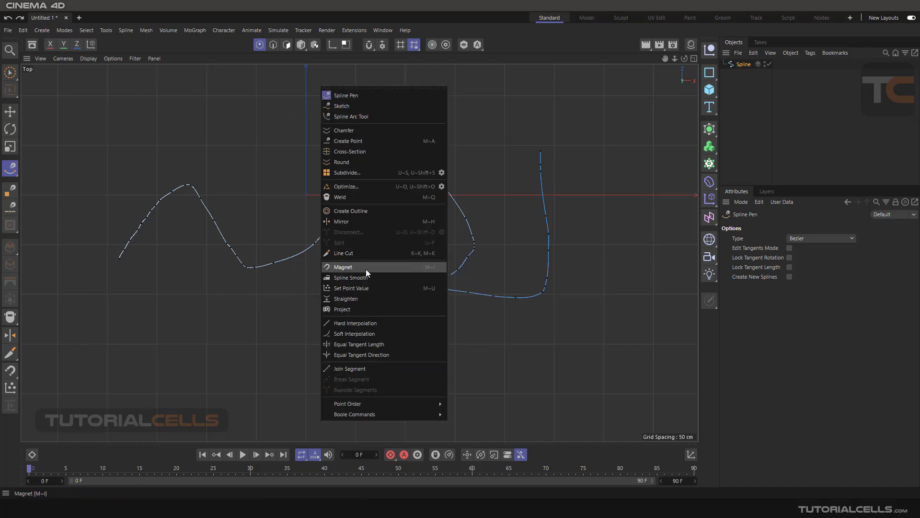
{"action": "mouse_move", "coordinate": [429, 273]}
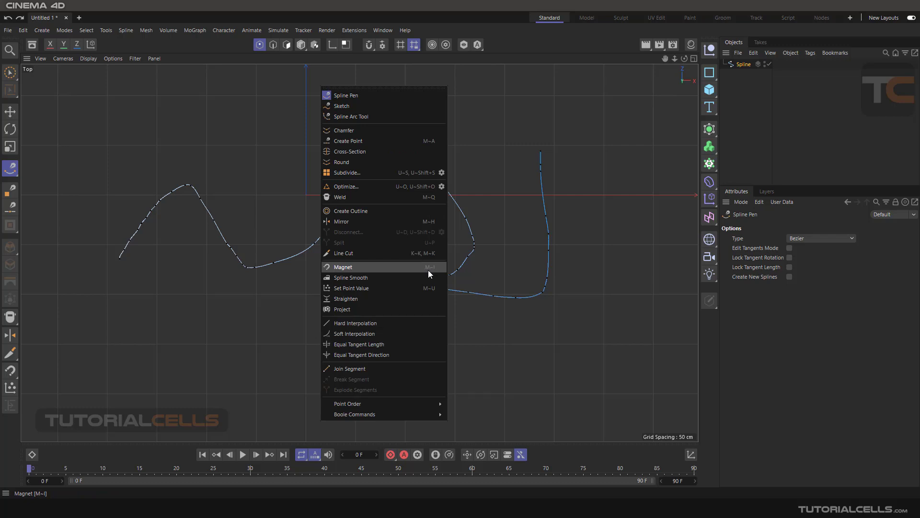
{"action": "left_click", "coordinate": [345, 267]}
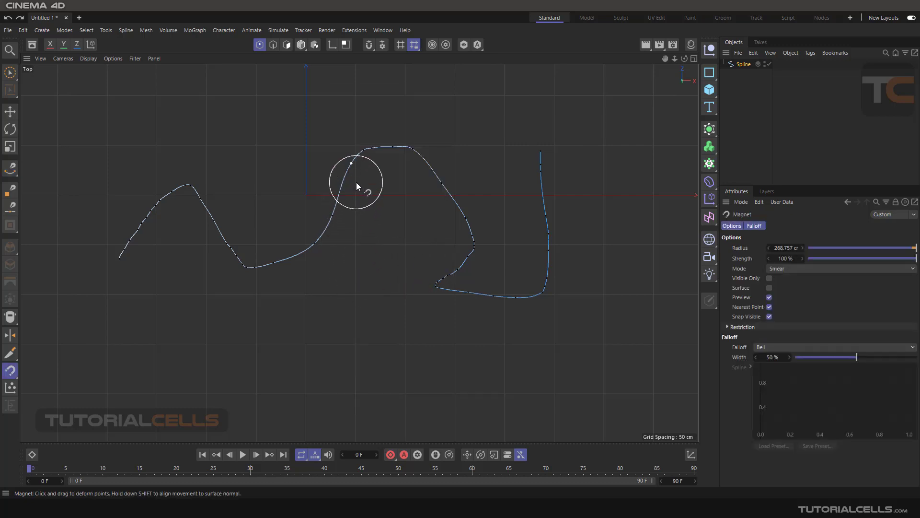
- Pull the spline's top arch outward and reshape its left hump with the Magnet
{"action": "left_click_drag", "start_coordinate": [355, 188], "coordinate": [355, 163]}
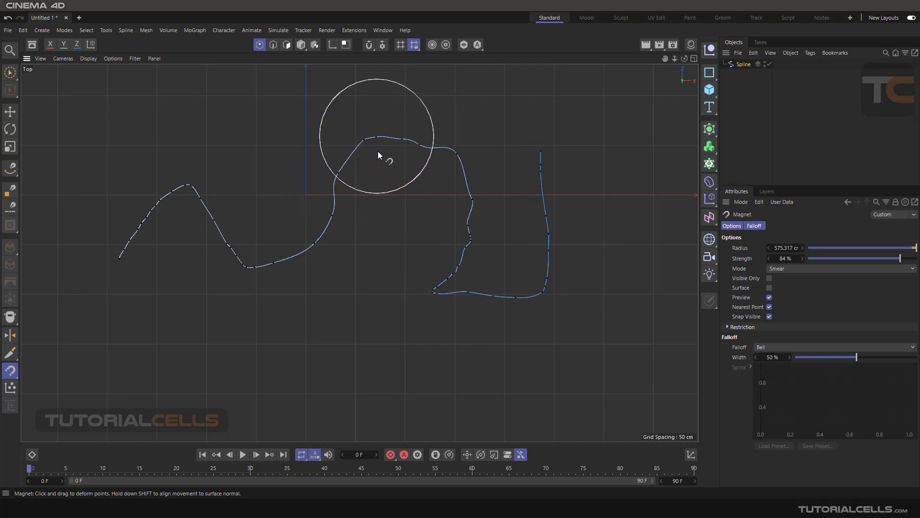
{"action": "left_click_drag", "start_coordinate": [379, 155], "coordinate": [339, 201]}
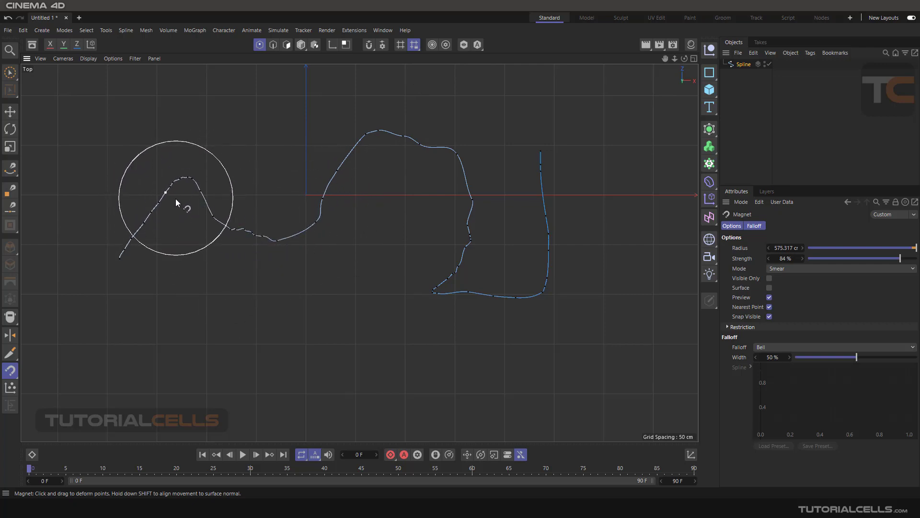
{"action": "left_click_drag", "start_coordinate": [177, 202], "coordinate": [199, 208]}
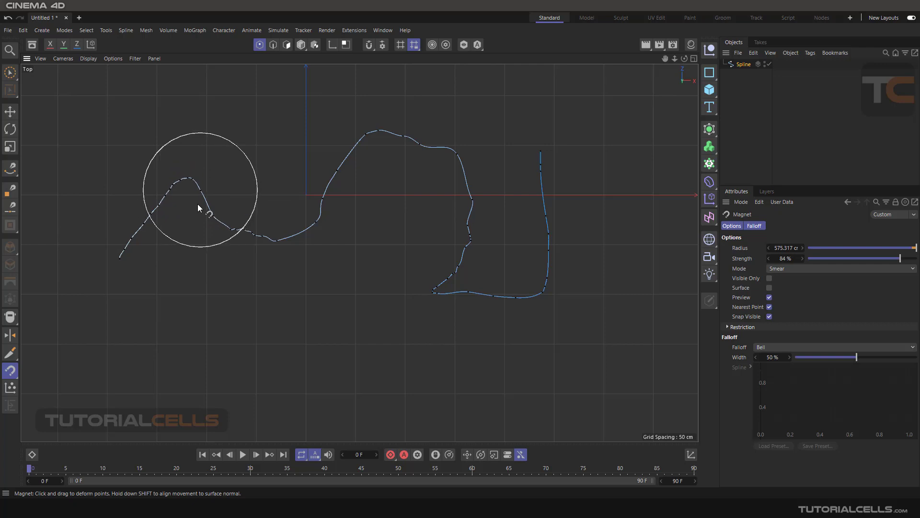
{"action": "left_click_drag", "start_coordinate": [200, 207], "coordinate": [231, 220]}
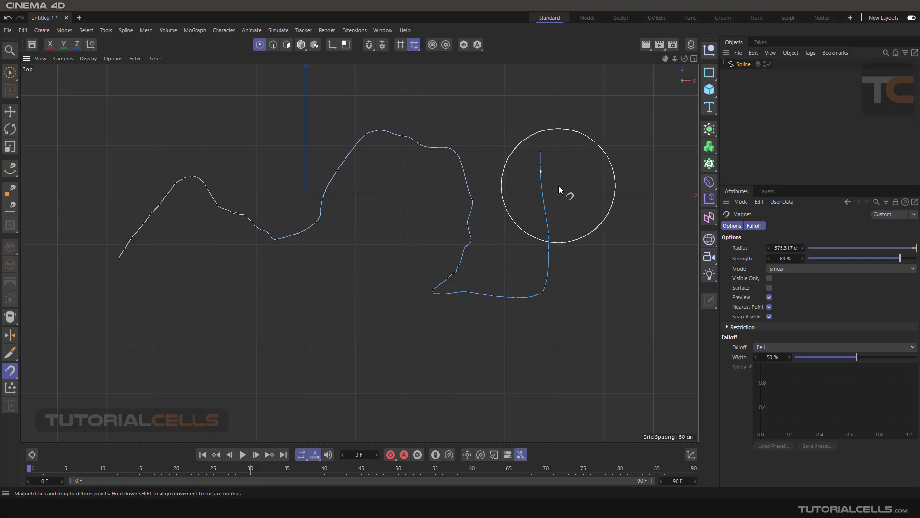
{"action": "left_click", "coordinate": [10, 111]}
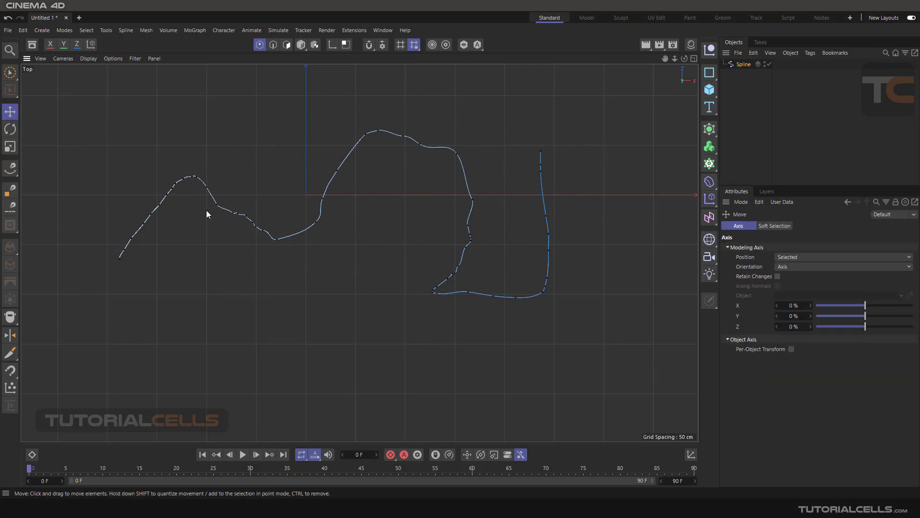
{"action": "left_click", "coordinate": [216, 206]}
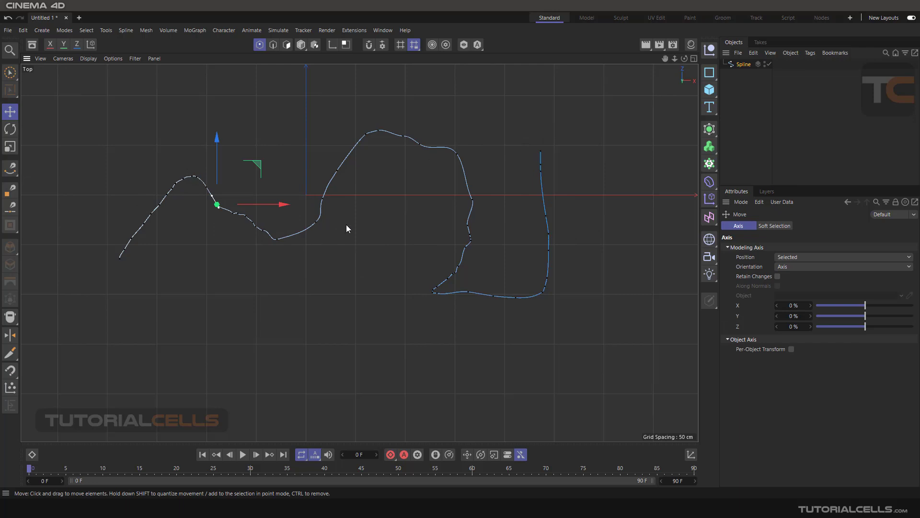
{"action": "right_click", "coordinate": [346, 228]}
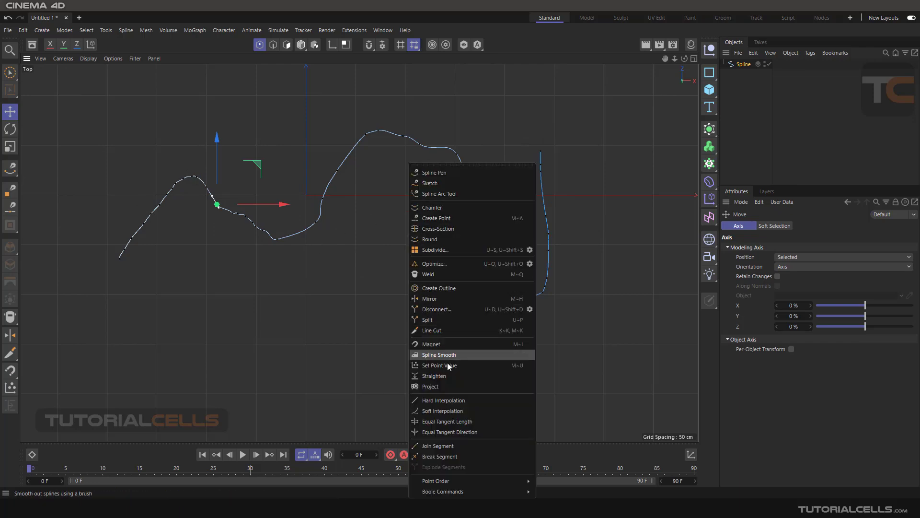
{"action": "left_click", "coordinate": [430, 343]}
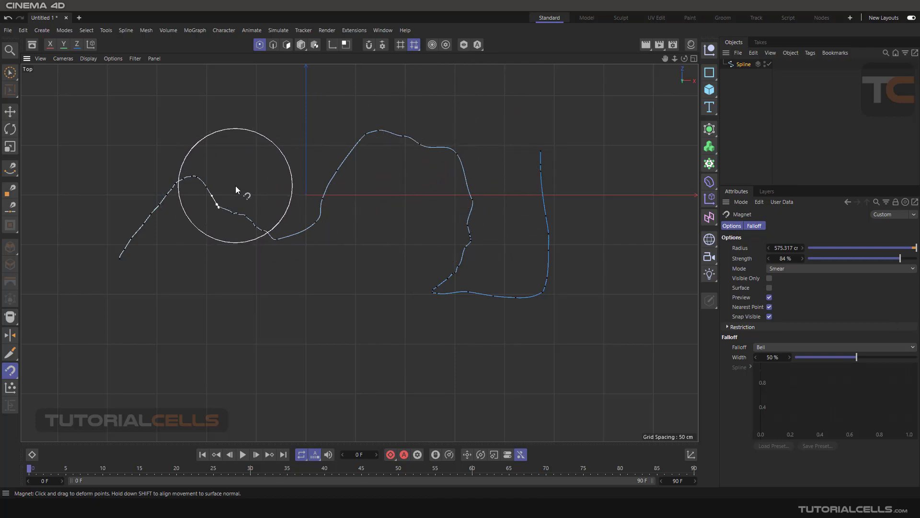
- Magnet a small kink right of the left hump, then reactivate Magnet via the context menu
{"action": "left_click_drag", "start_coordinate": [235, 189], "coordinate": [241, 187]}
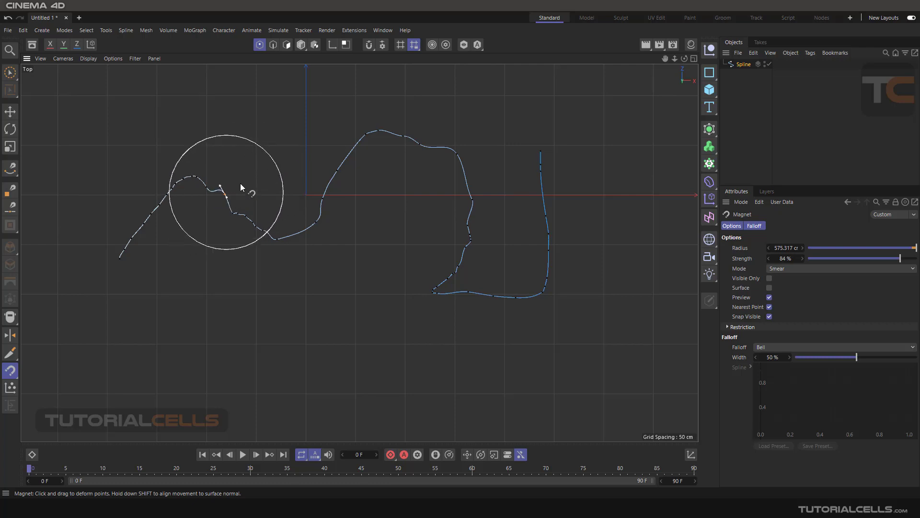
{"action": "left_click_drag", "start_coordinate": [242, 187], "coordinate": [242, 193]}
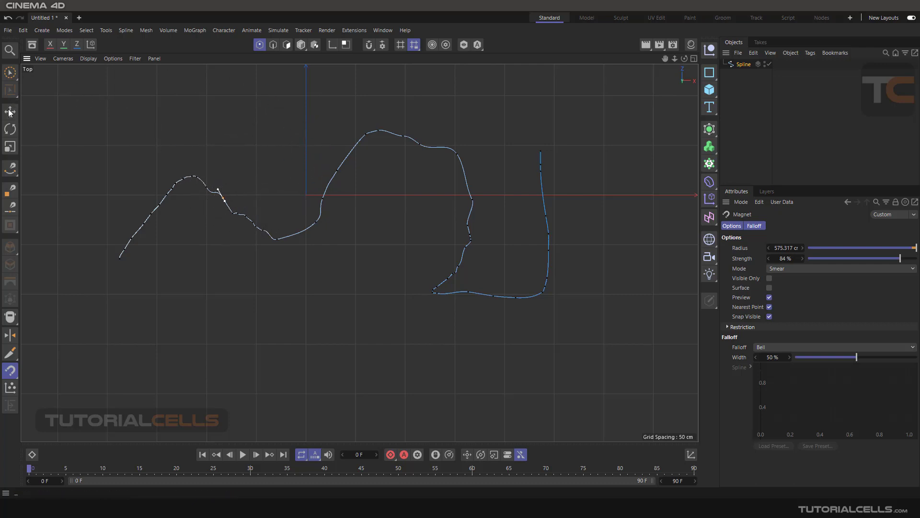
{"action": "left_click", "coordinate": [9, 111]}
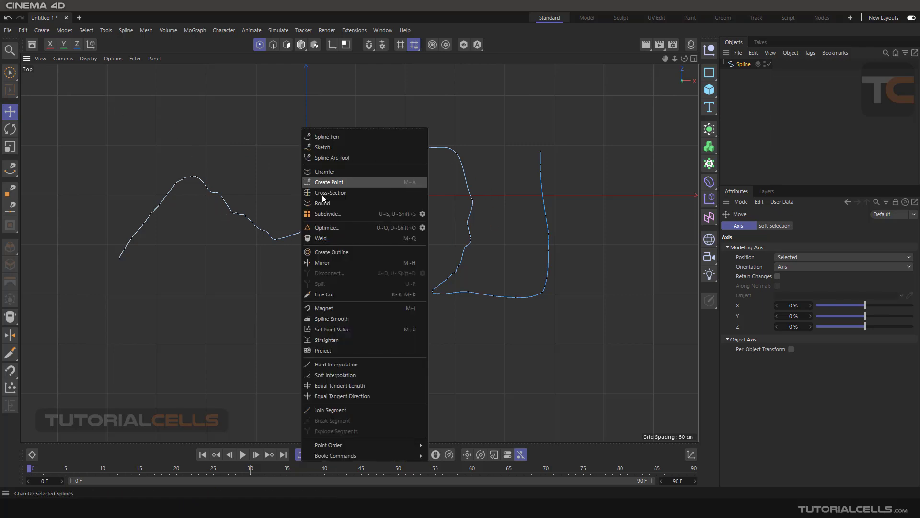
{"action": "left_click", "coordinate": [323, 308]}
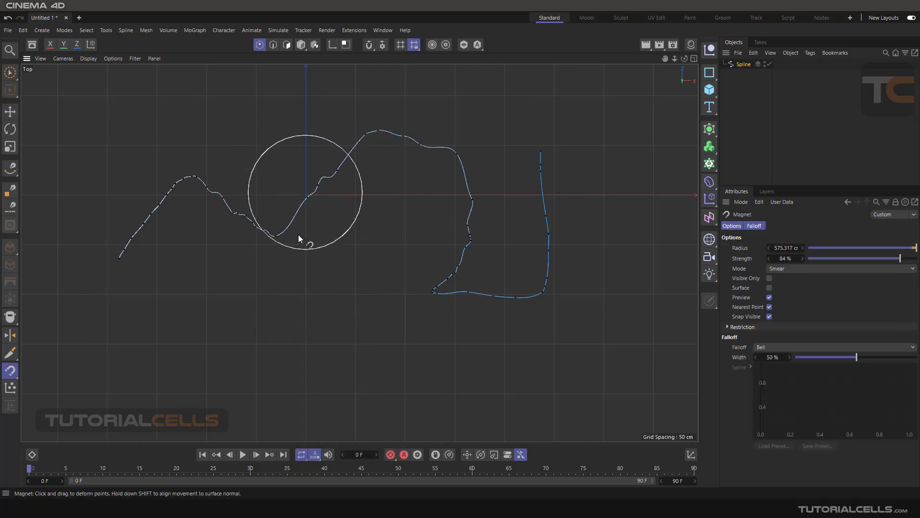